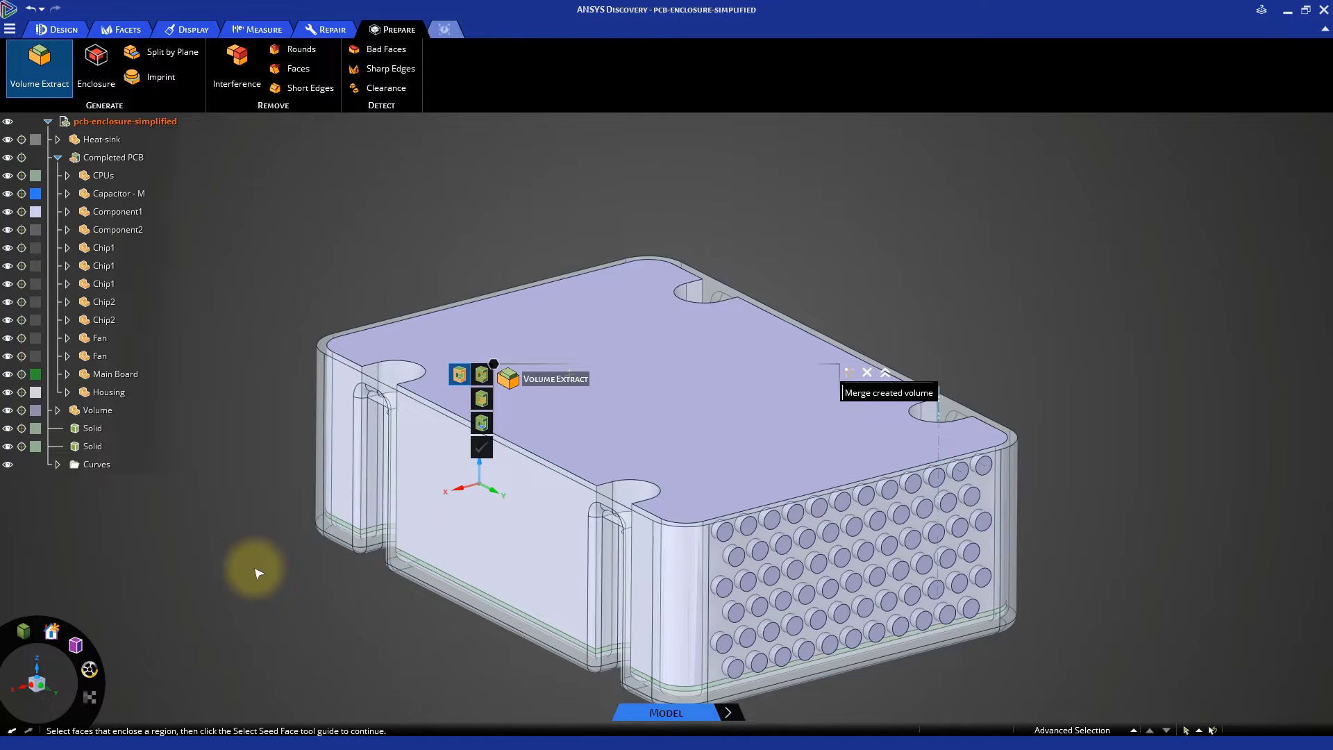
- Load the pcb-enclosure-w-dwg model and pick a chip's top face on the board
click(474, 29)
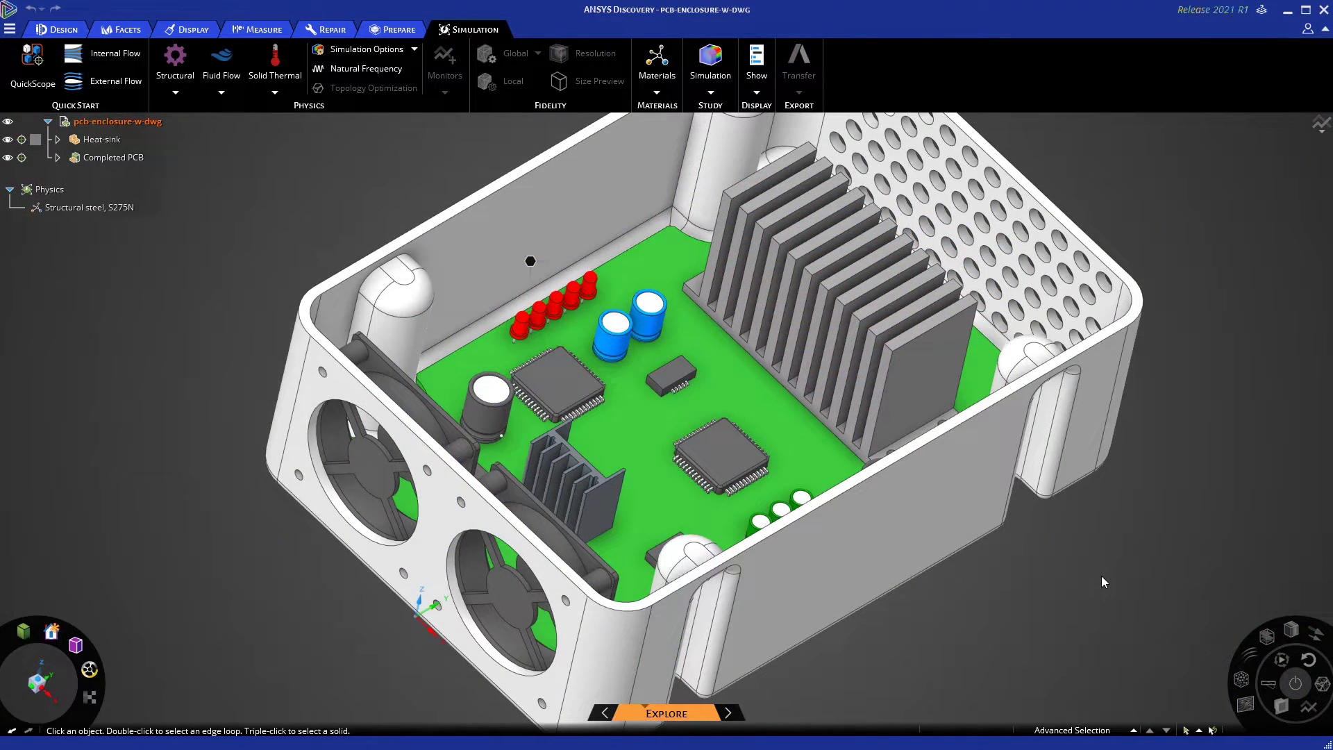
mouse_move(1018, 545)
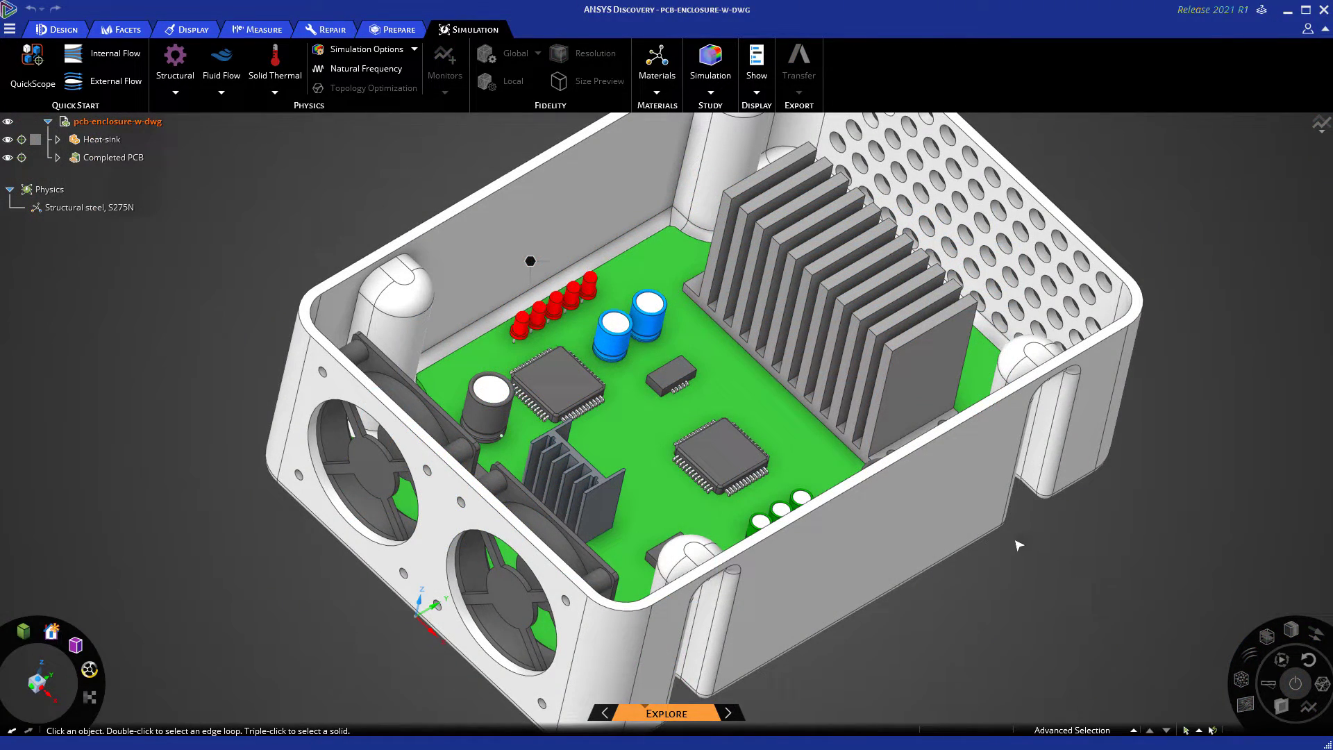
click(684, 466)
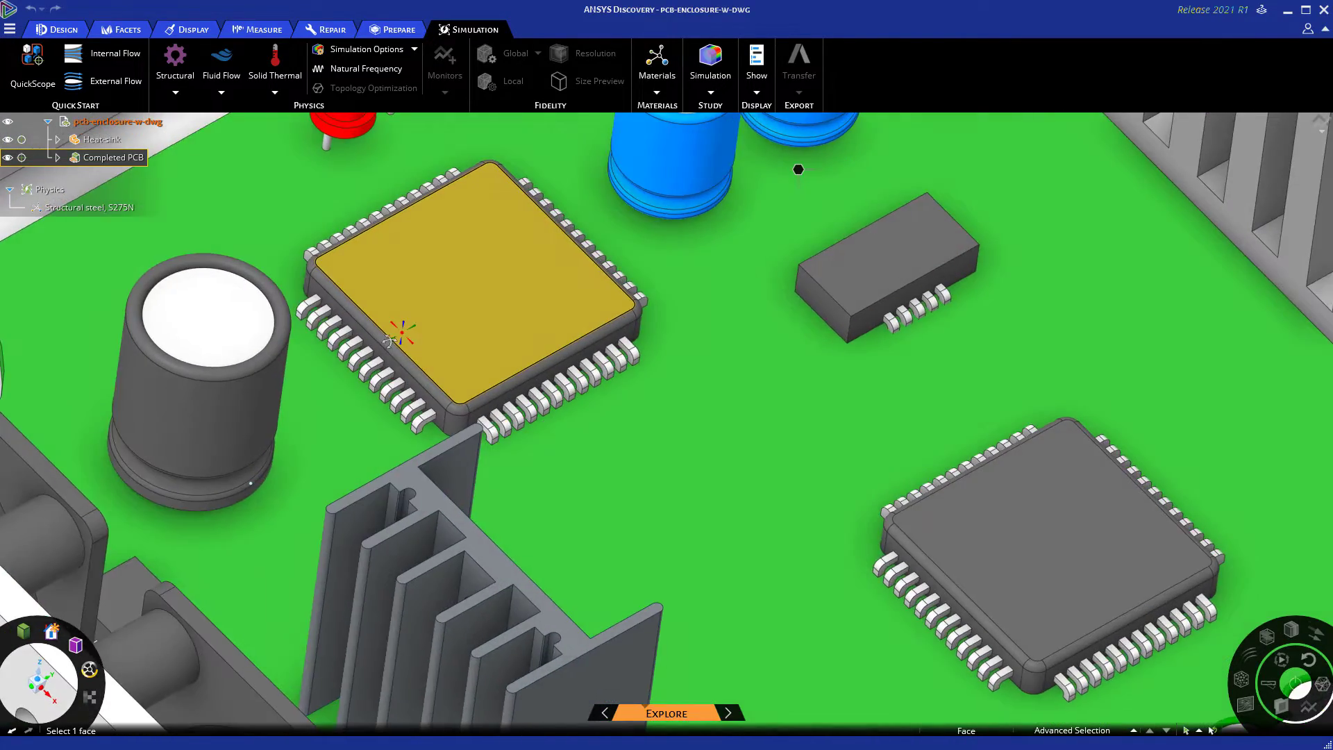
- Switch to the simplified model and preview its enclosed air volume with Volume Extract
click(57, 29)
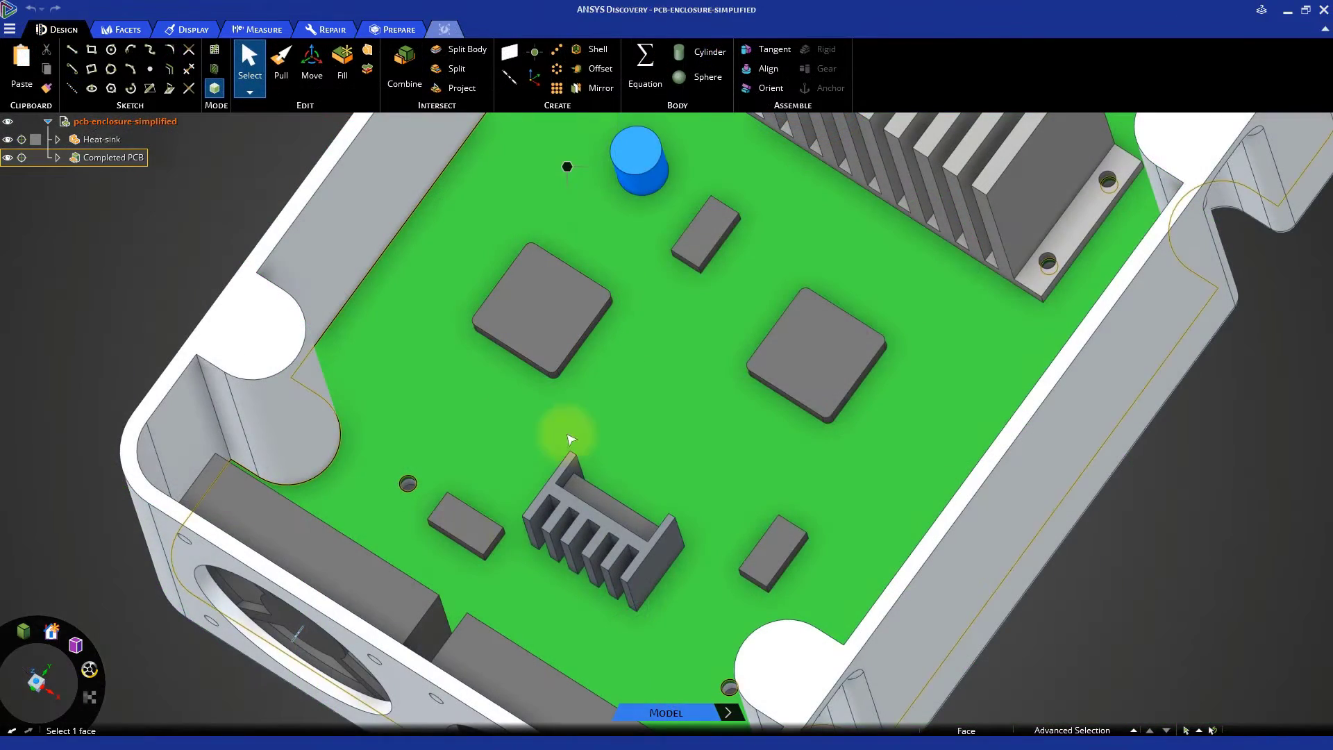
mouse_move(654, 187)
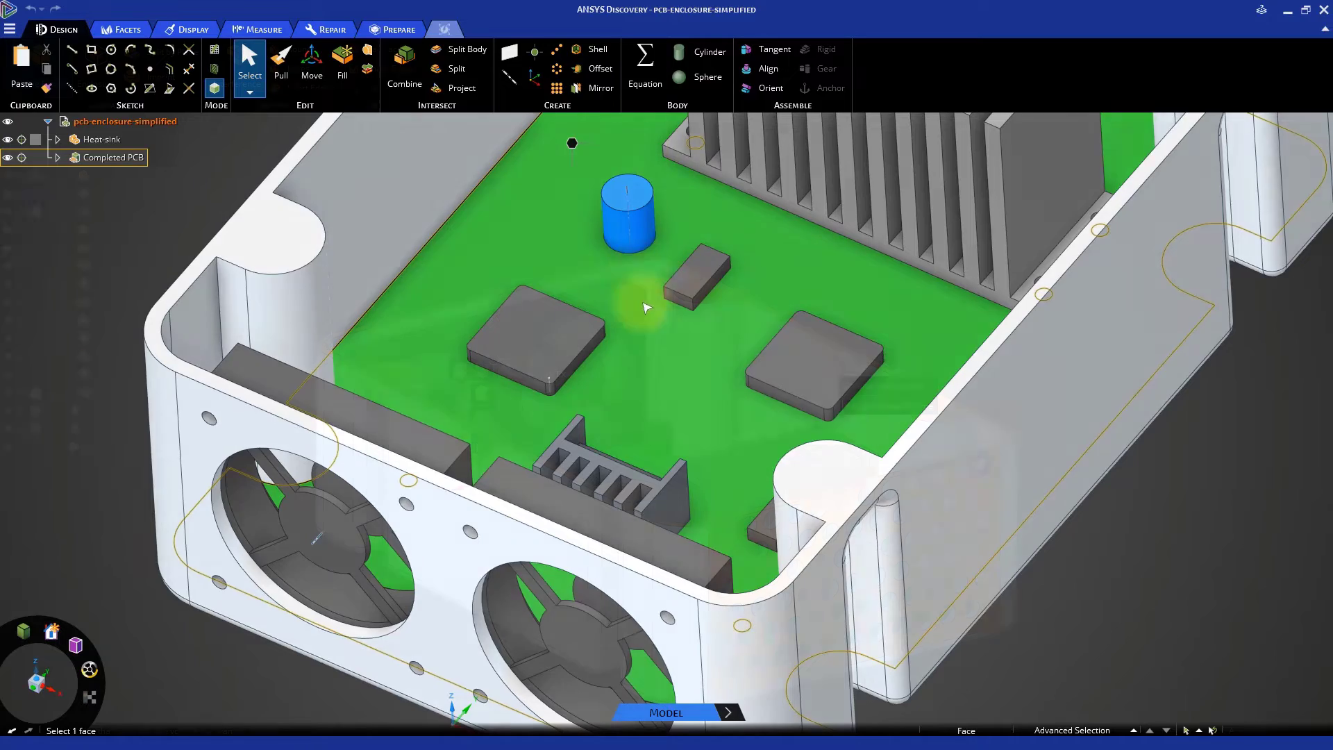
click(397, 29)
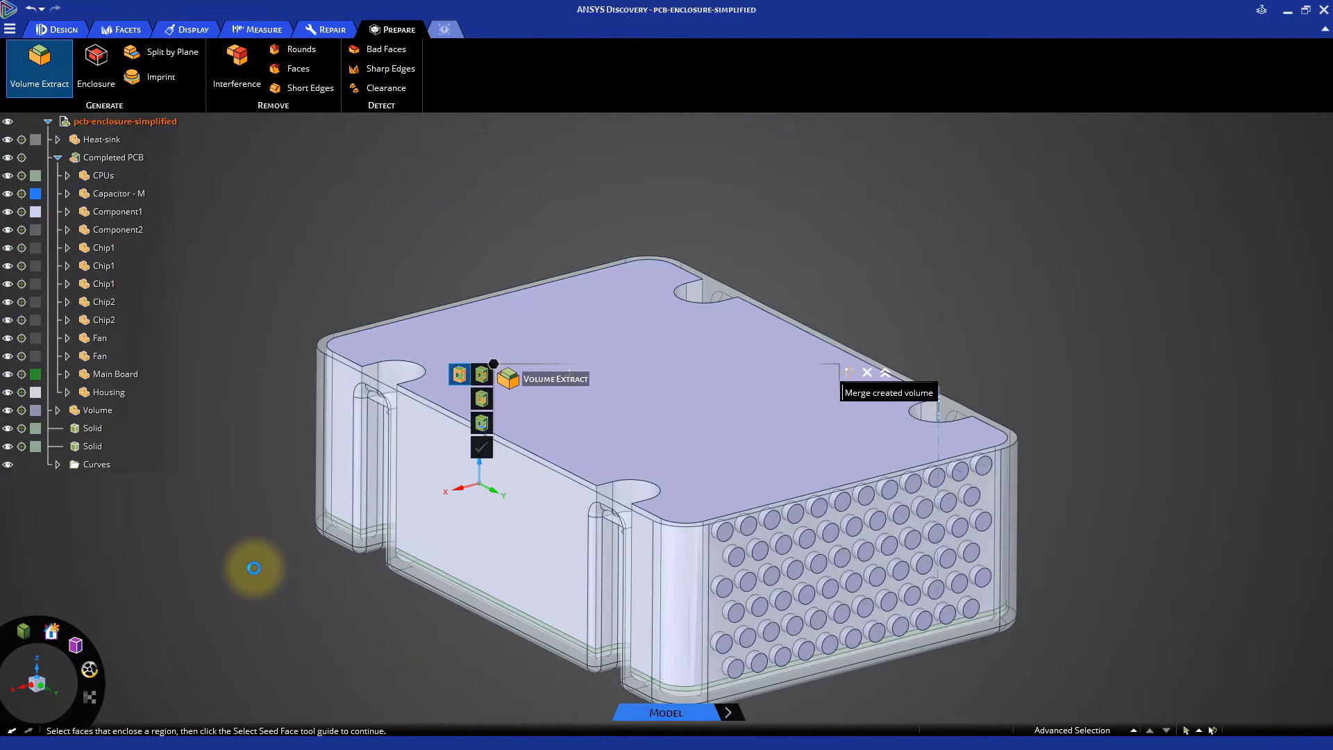
click(482, 446)
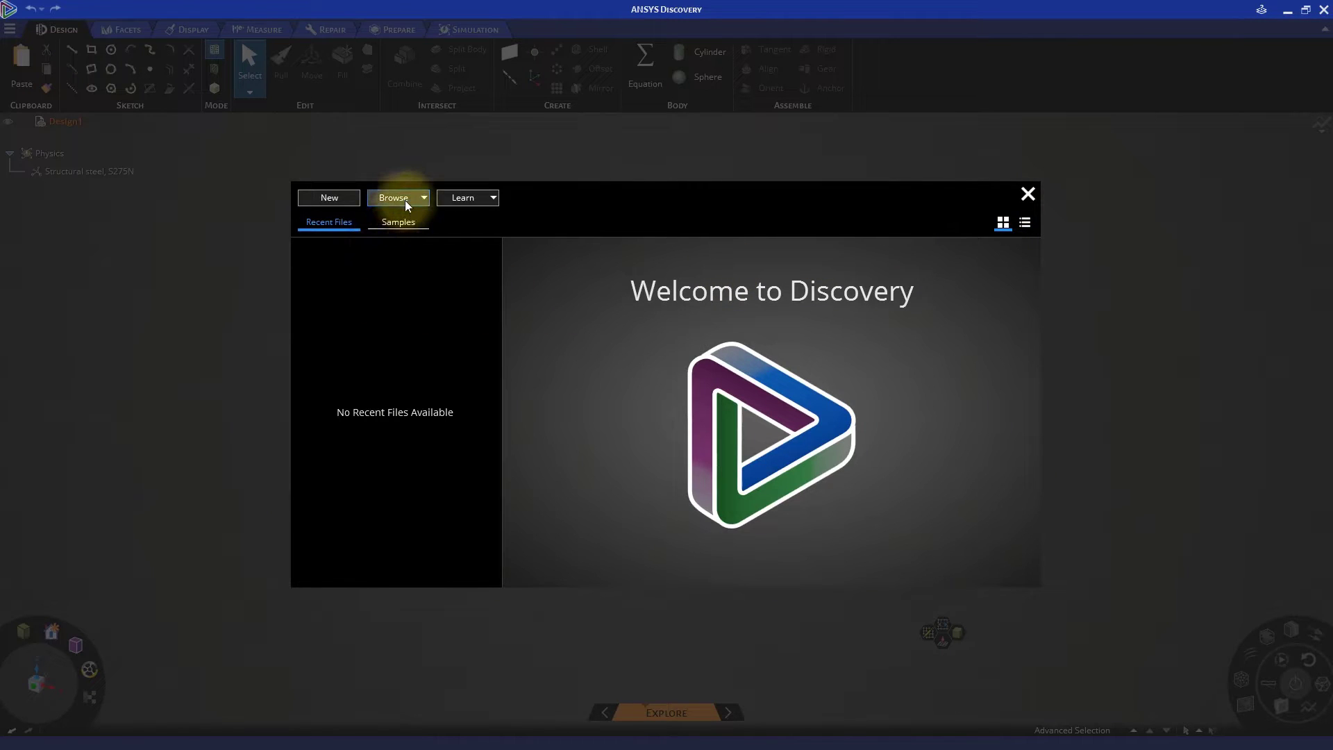
- Browse to and open pcb-enclosure-simplified.dsco from the welcome screen
click(393, 197)
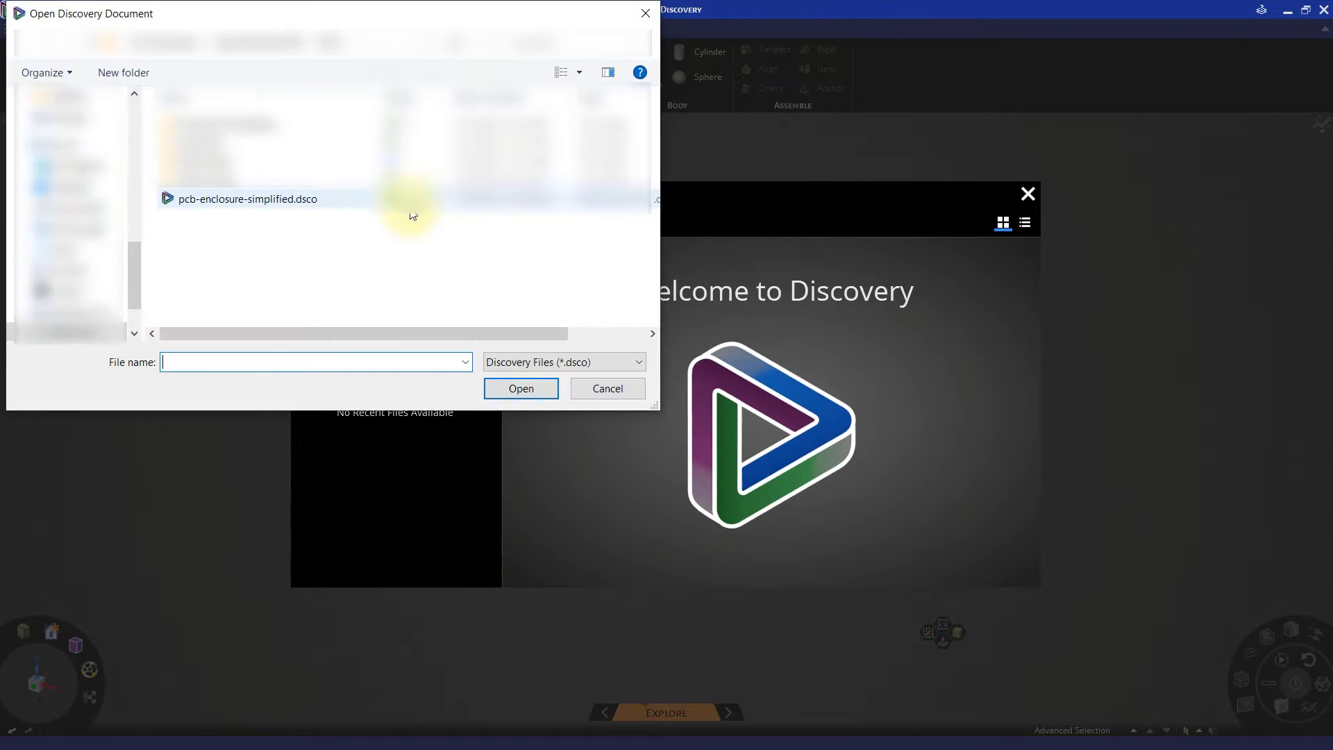
click(247, 199)
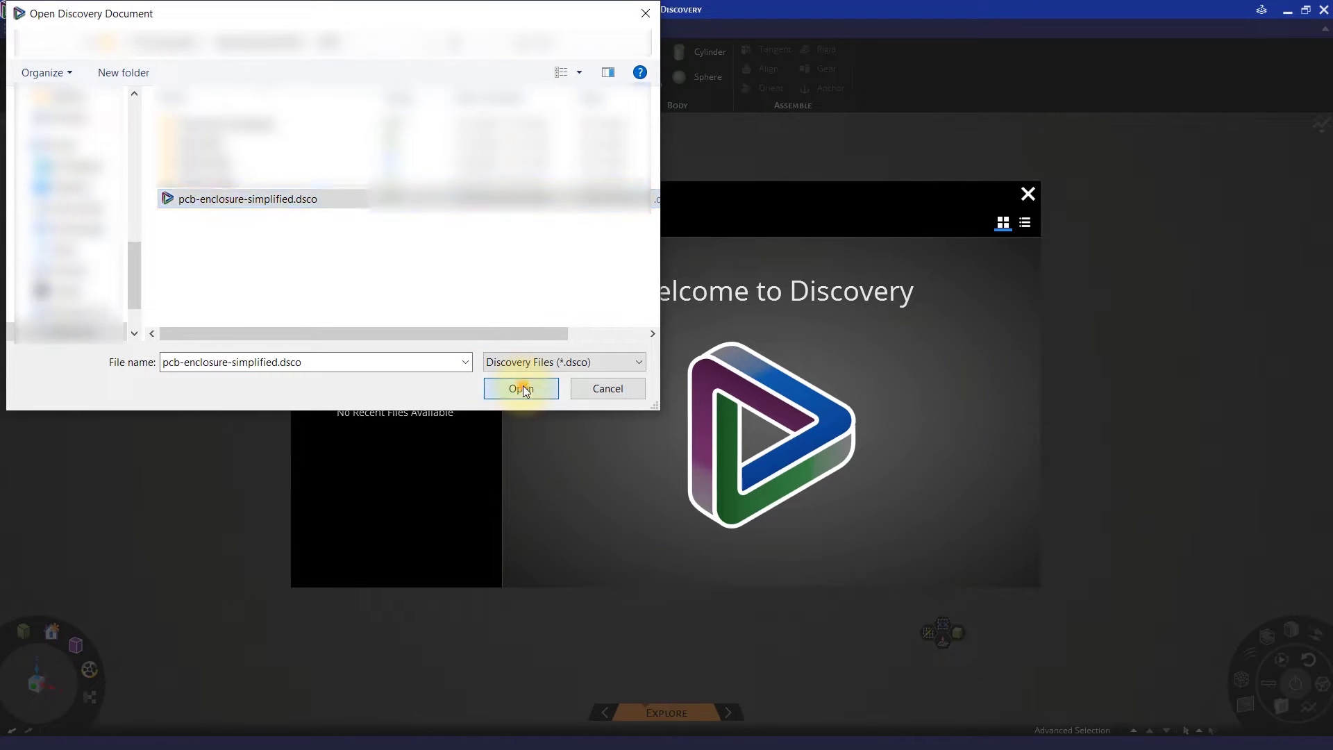
click(521, 388)
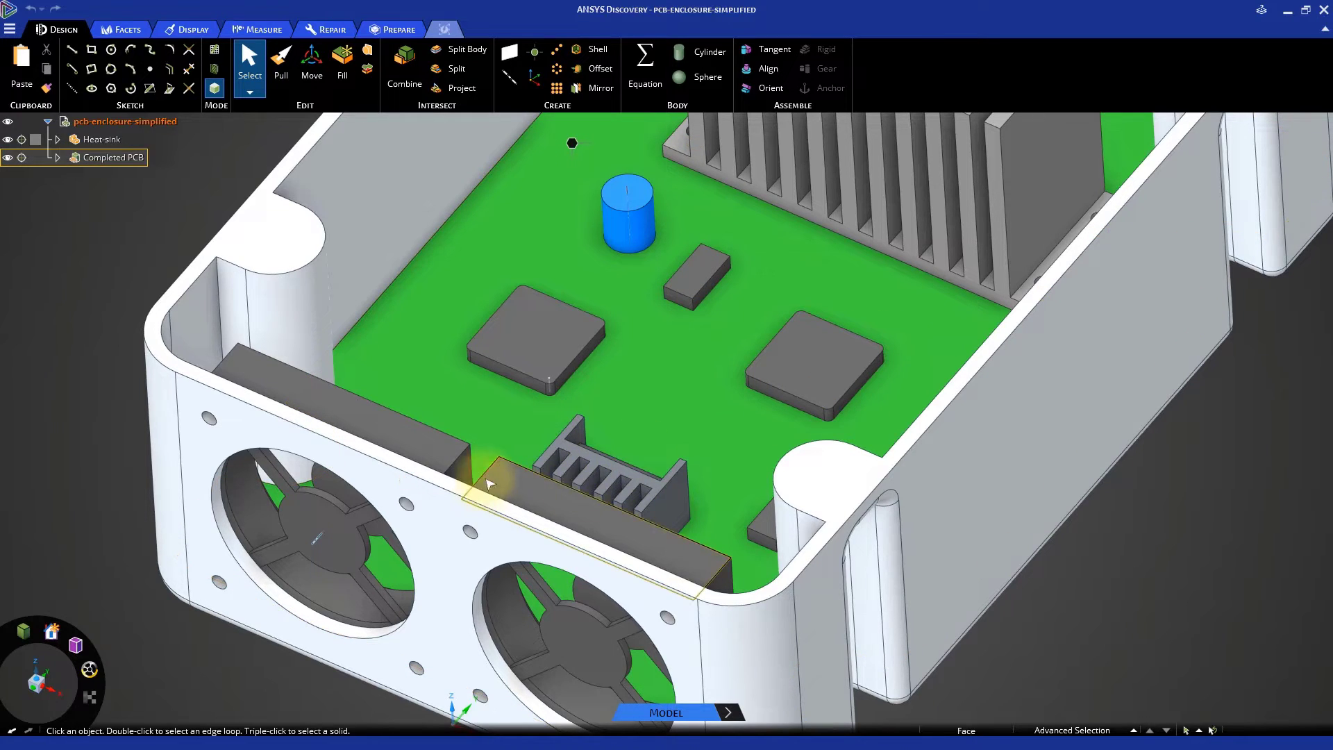
click(388, 417)
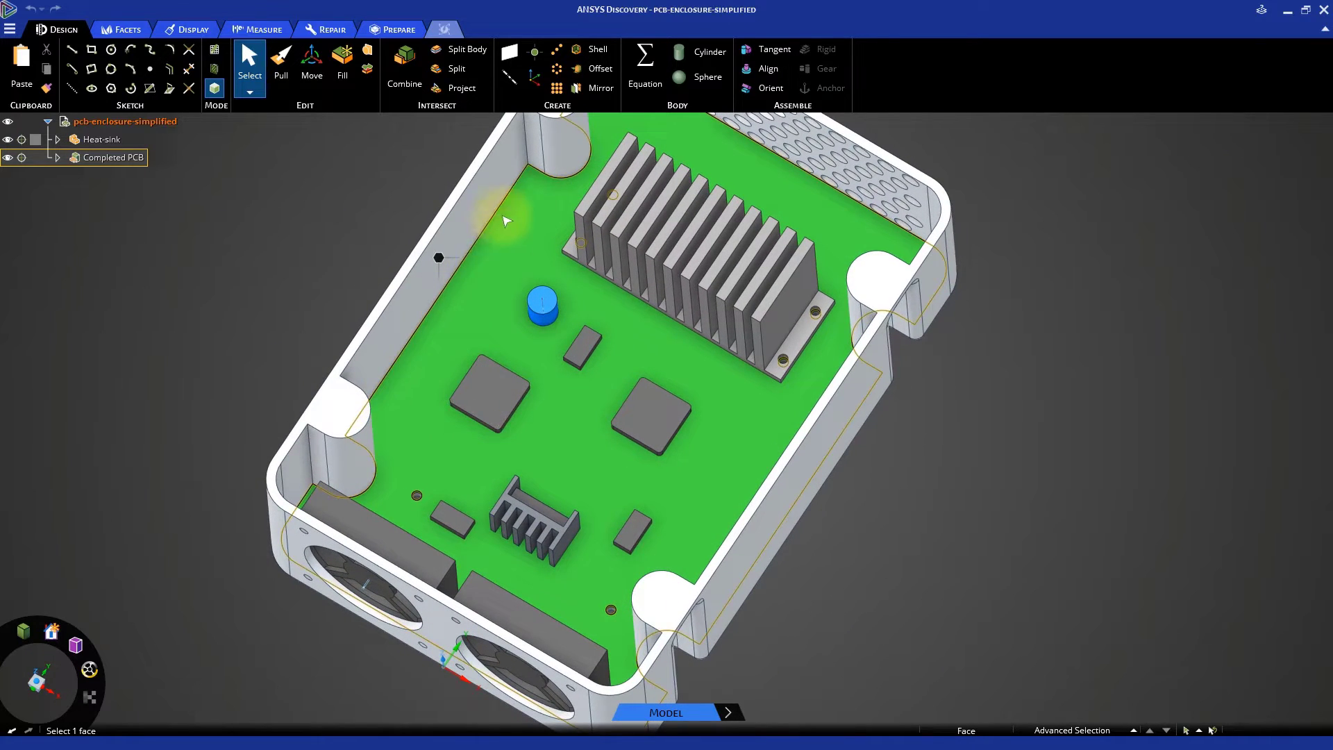
mouse_move(483, 258)
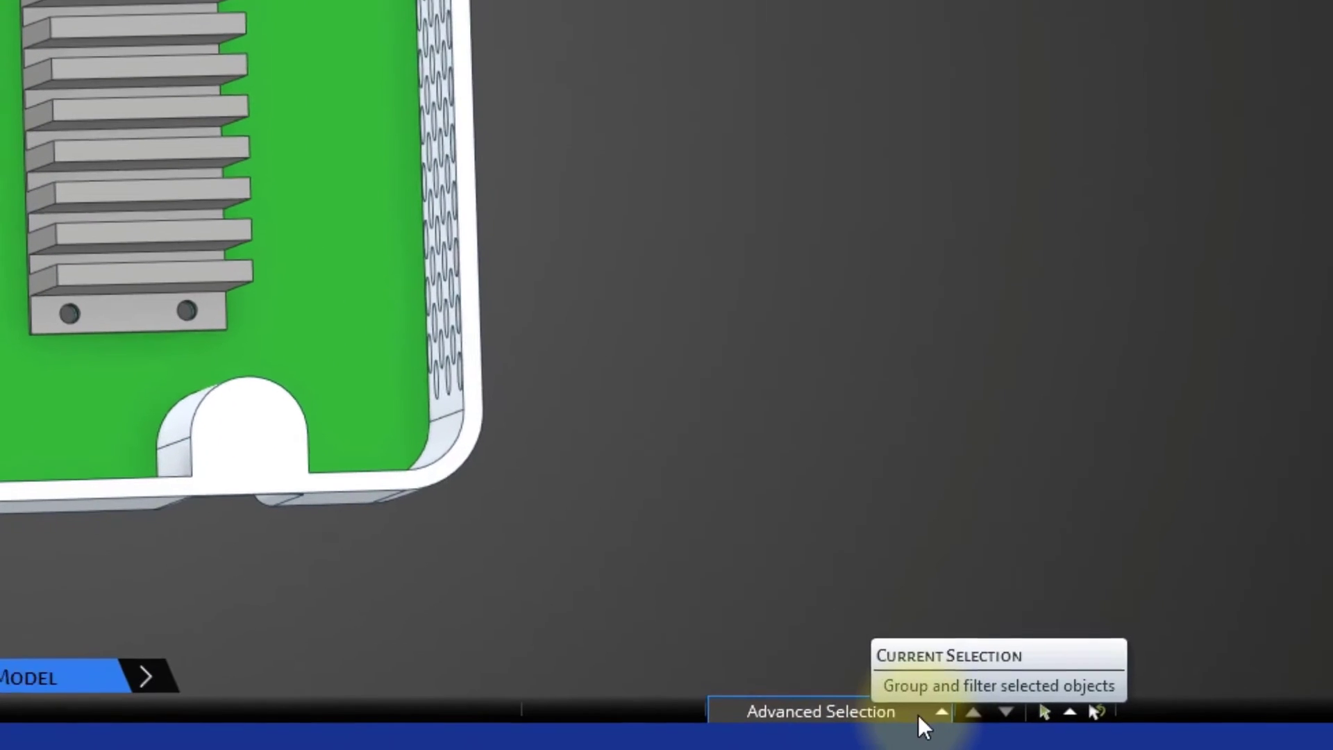
- Use Power Select with a 2.5 mm reference hole to find all 32 matching holes across all bodies
click(940, 711)
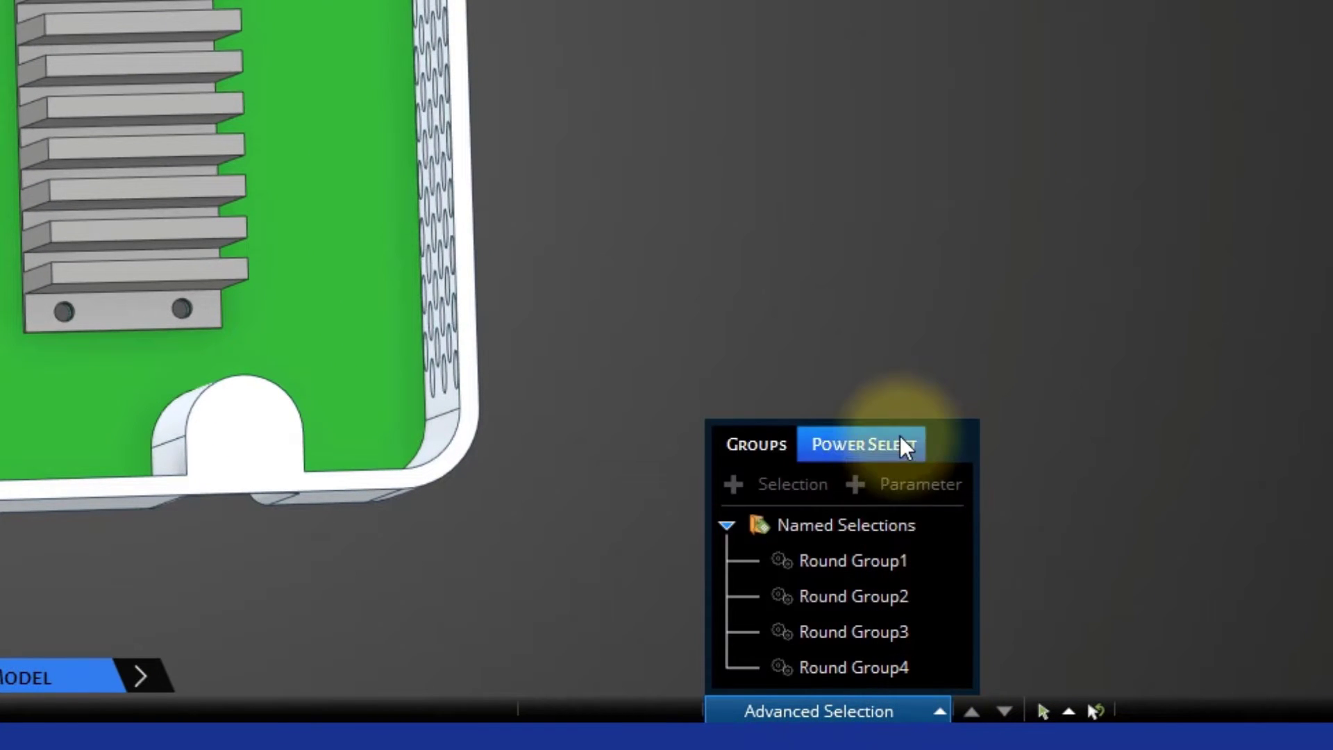
click(862, 445)
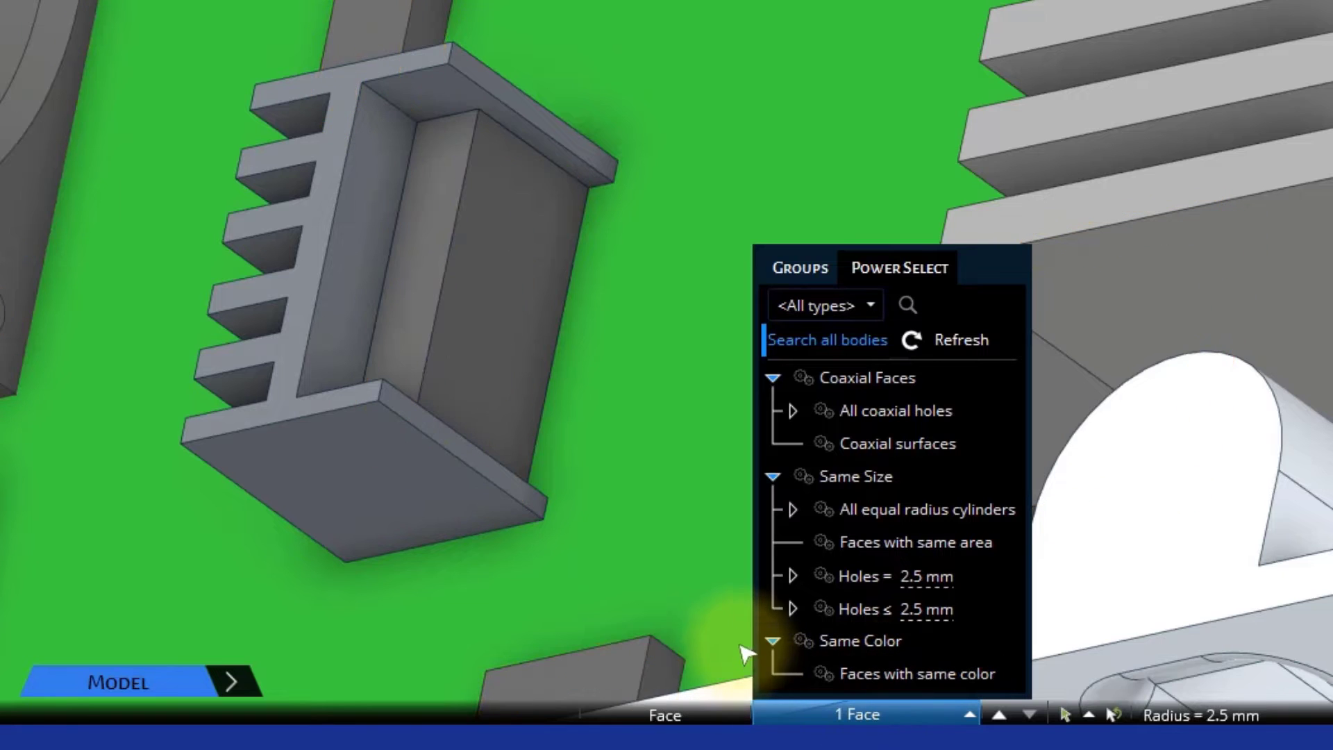
click(892, 575)
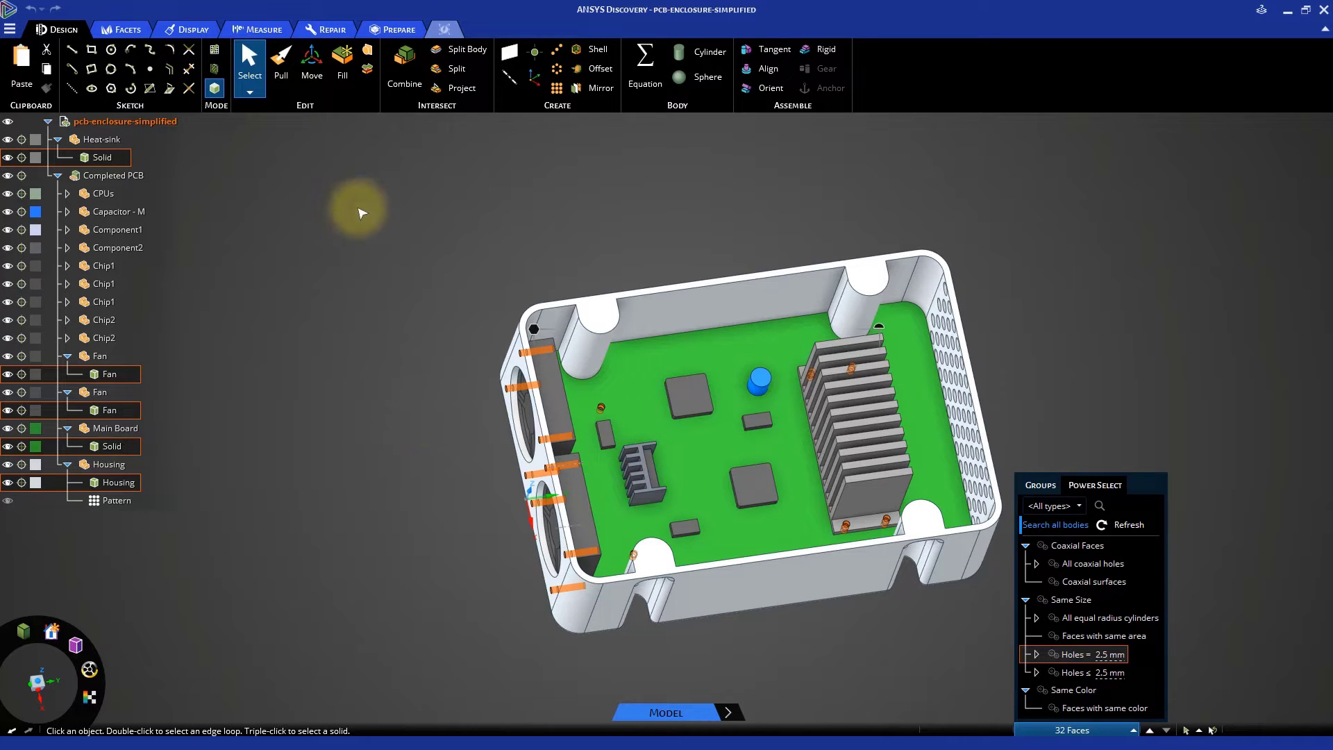
click(343, 61)
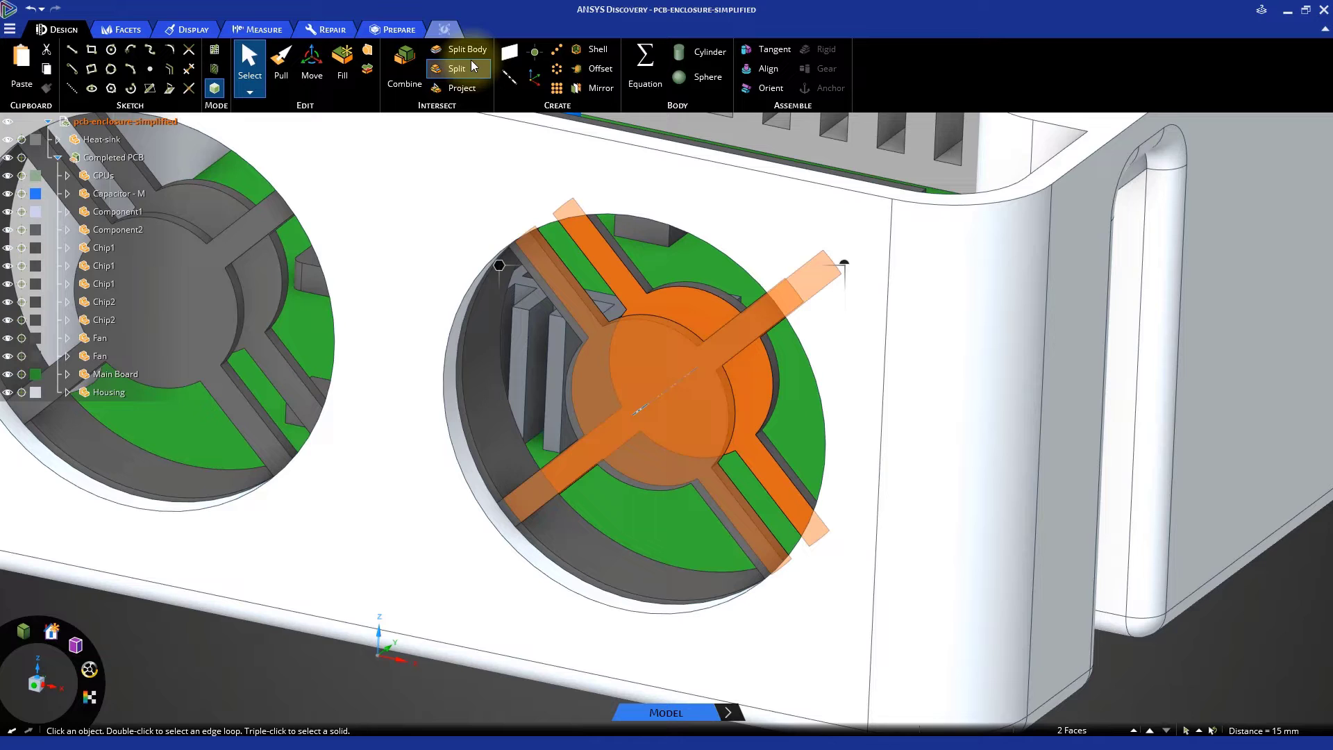
- Create a plane on the housing's front fan wall via Split, then return to selection
click(509, 56)
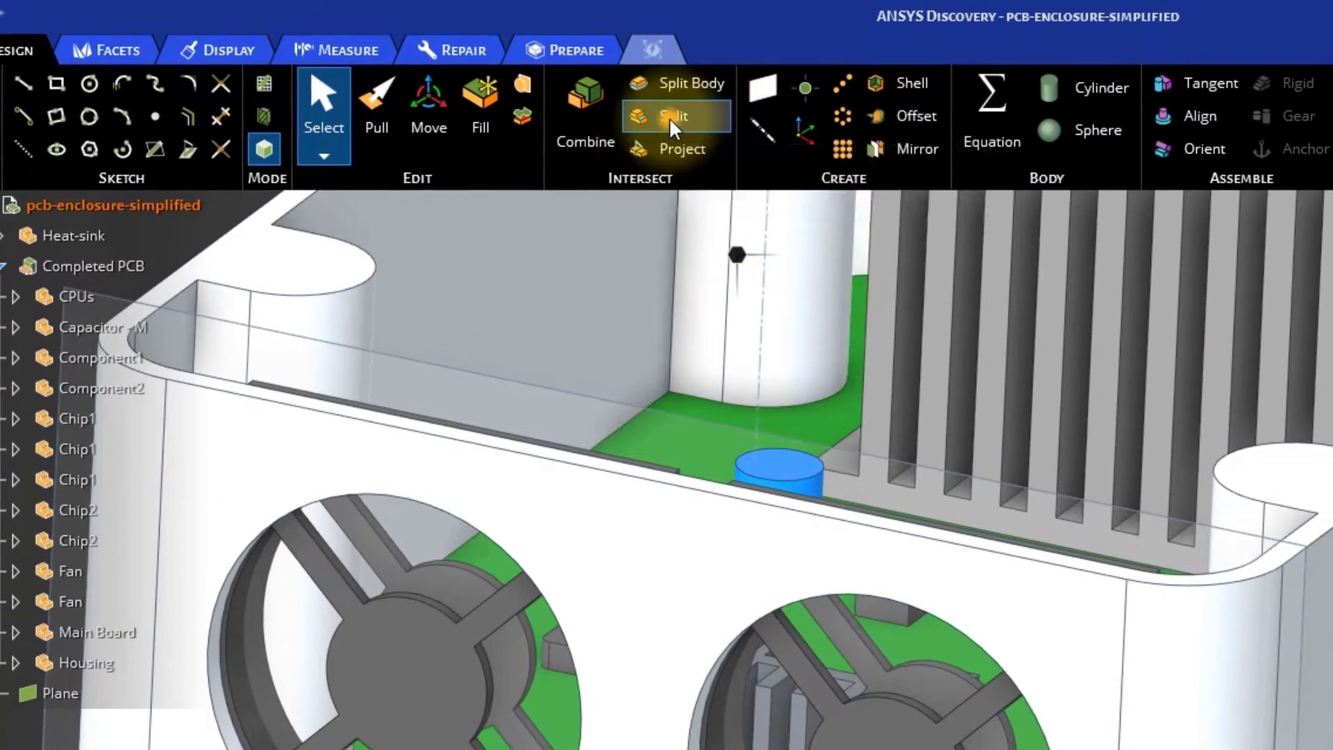
click(673, 117)
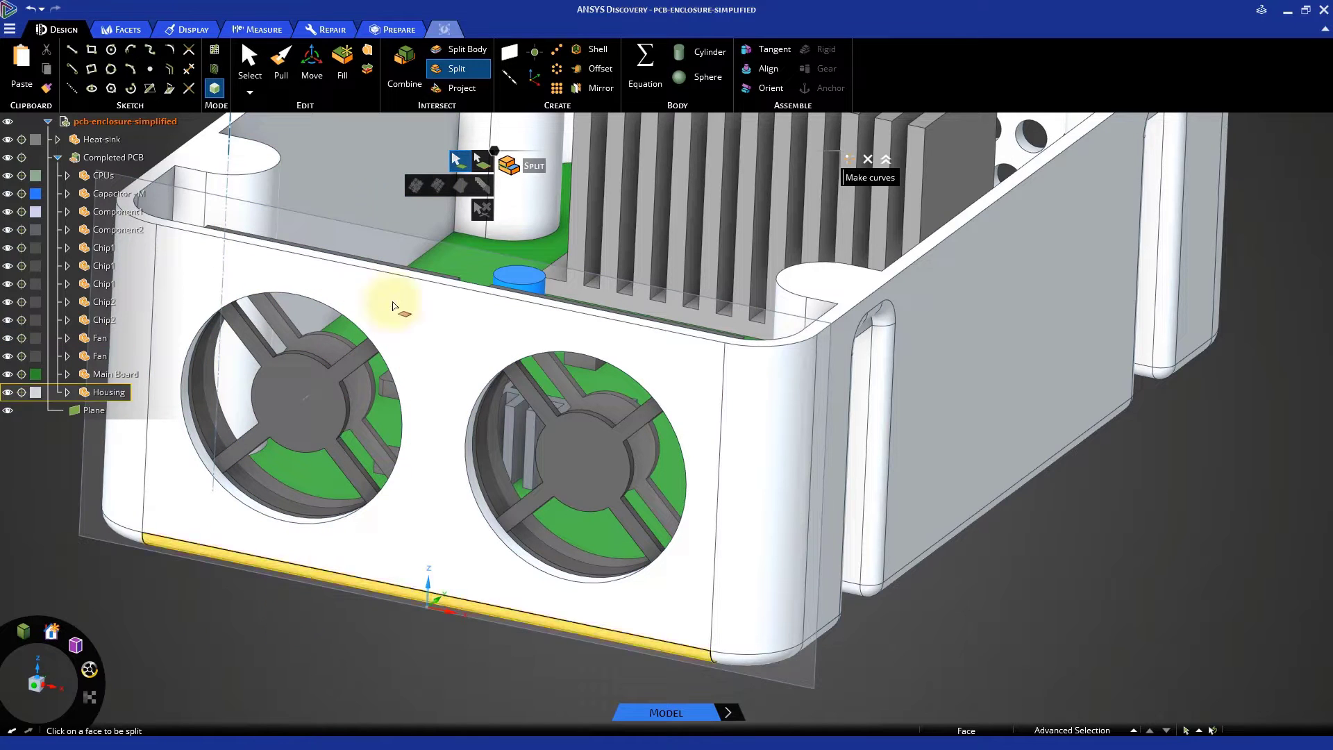
click(248, 64)
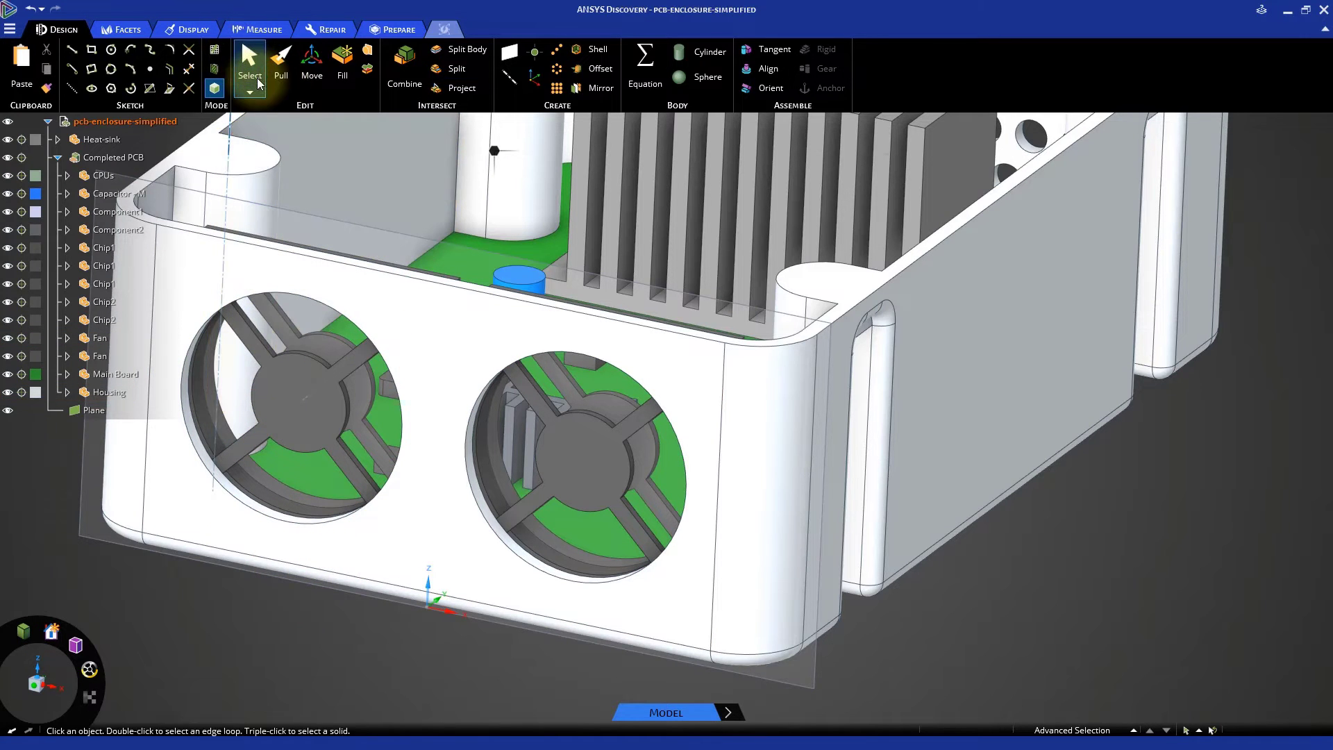
click(93, 410)
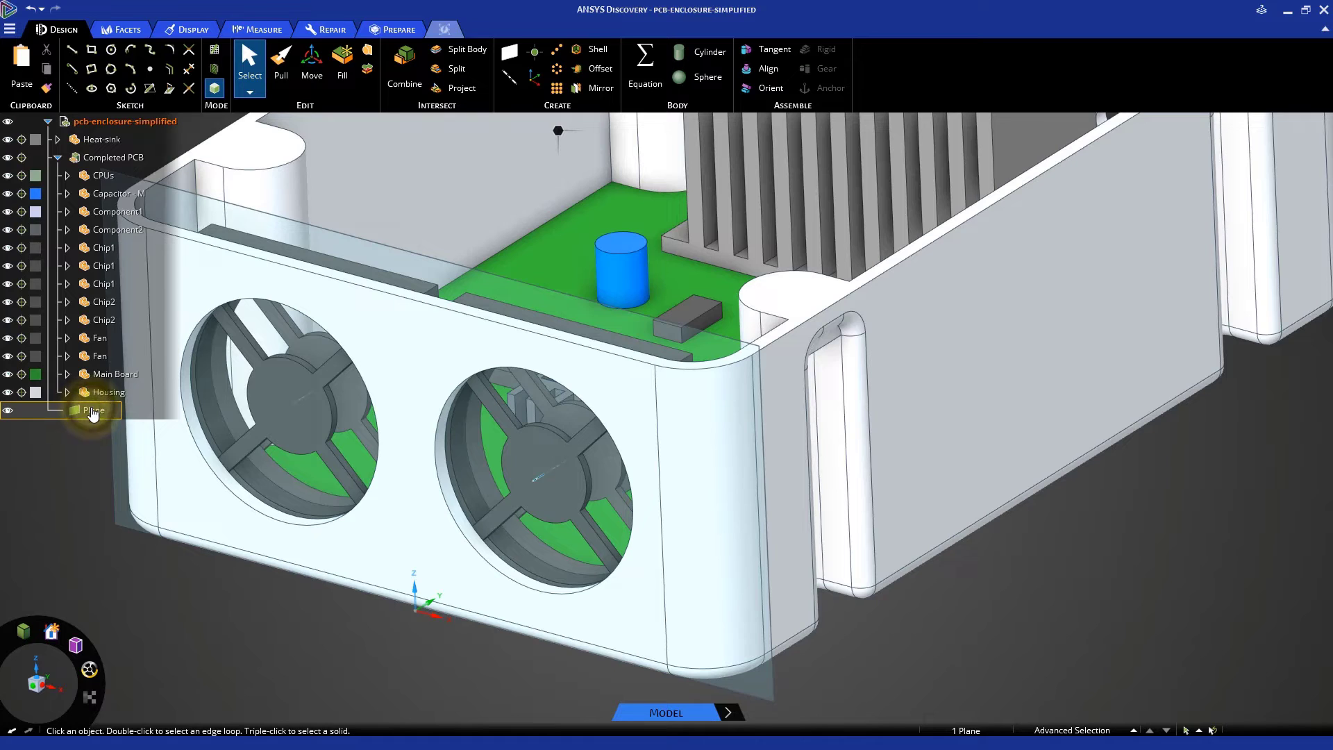
right_click(92, 409)
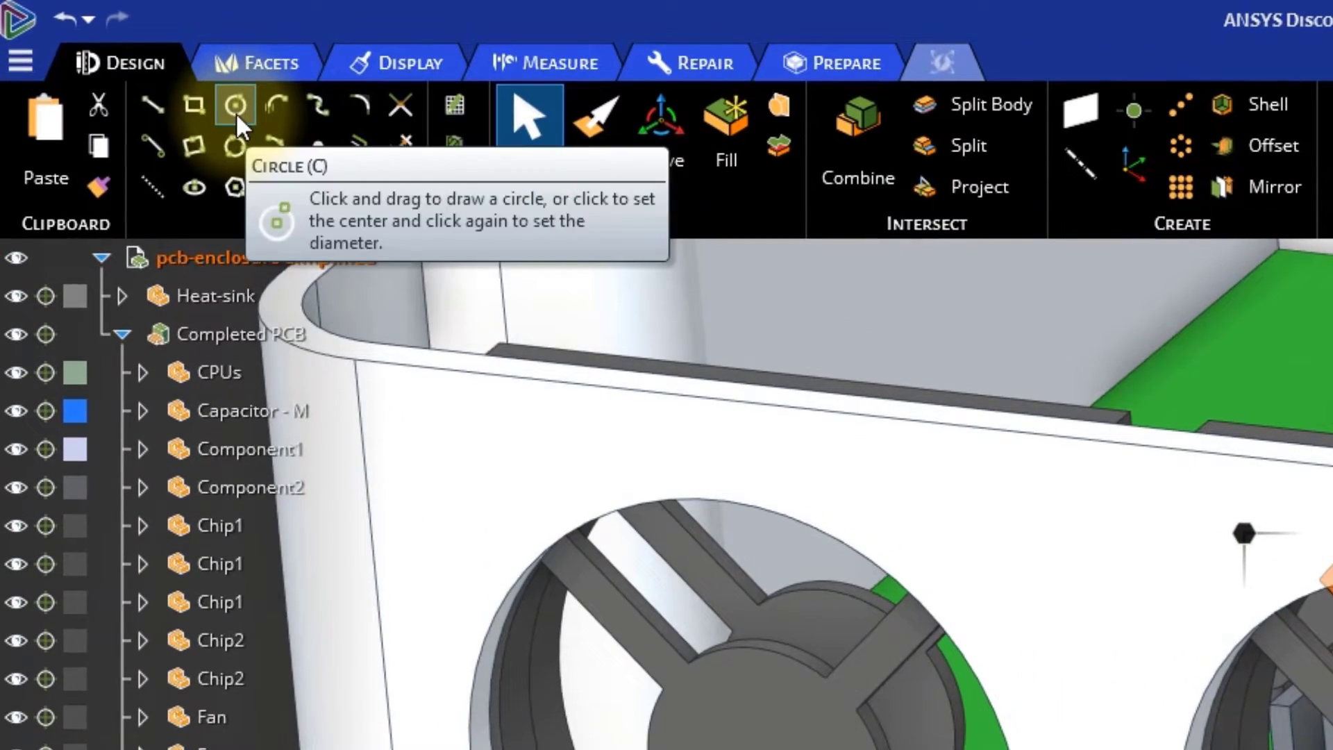
- Sketch a circle on the first fan hub and pull it into a 15 mm solid cylinder
click(236, 104)
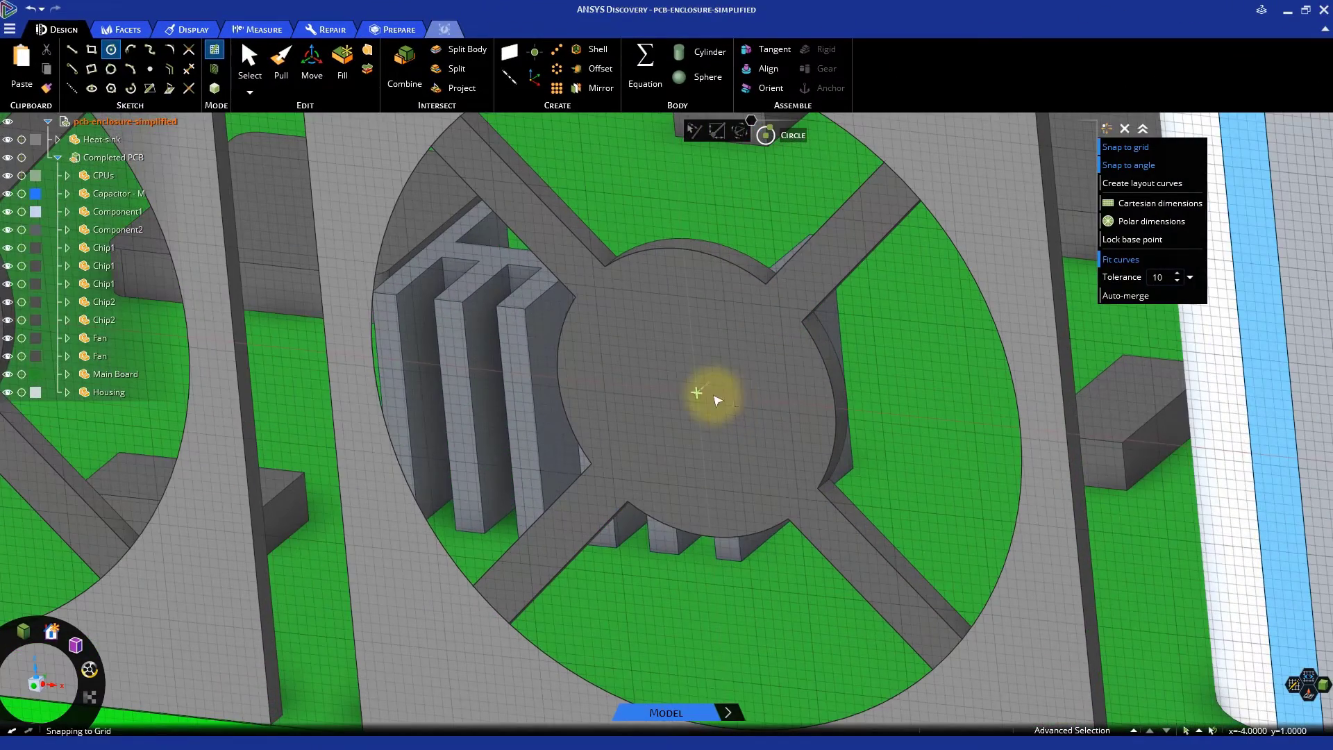
click(697, 393)
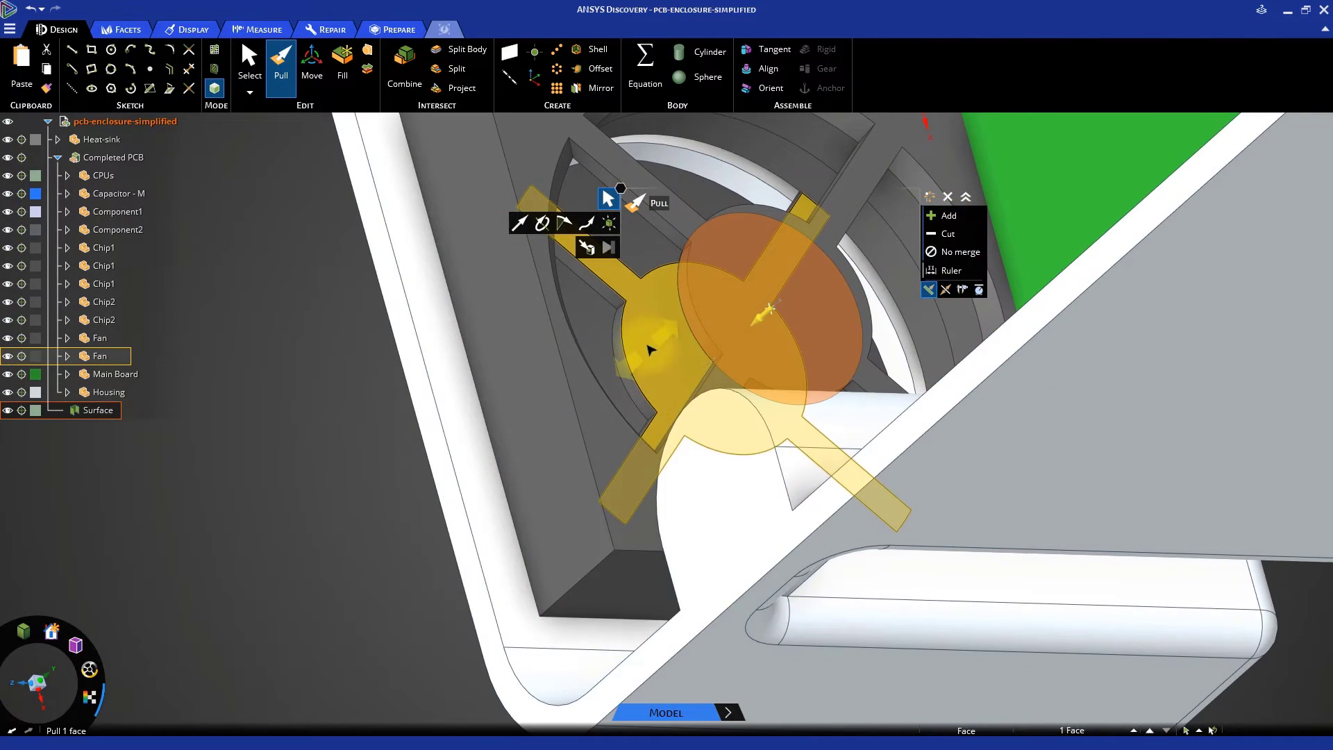
click(587, 247)
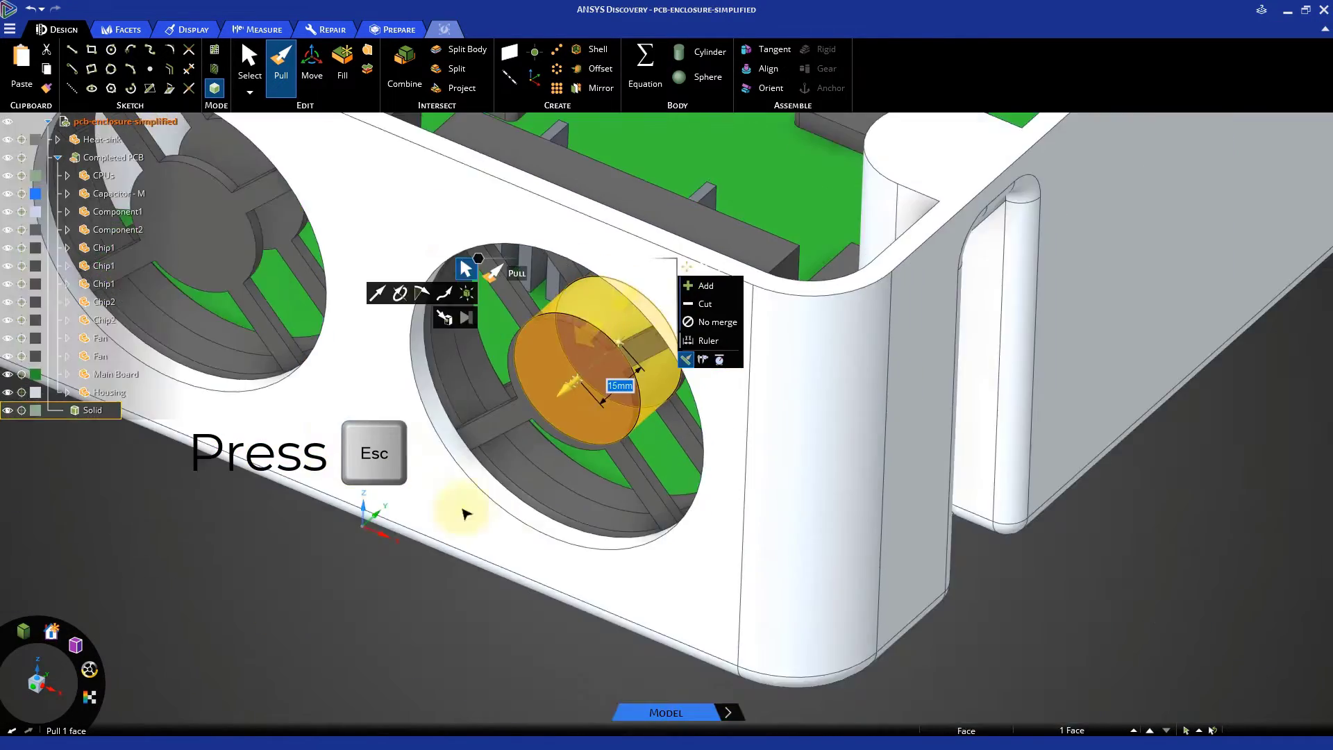
key(Escape)
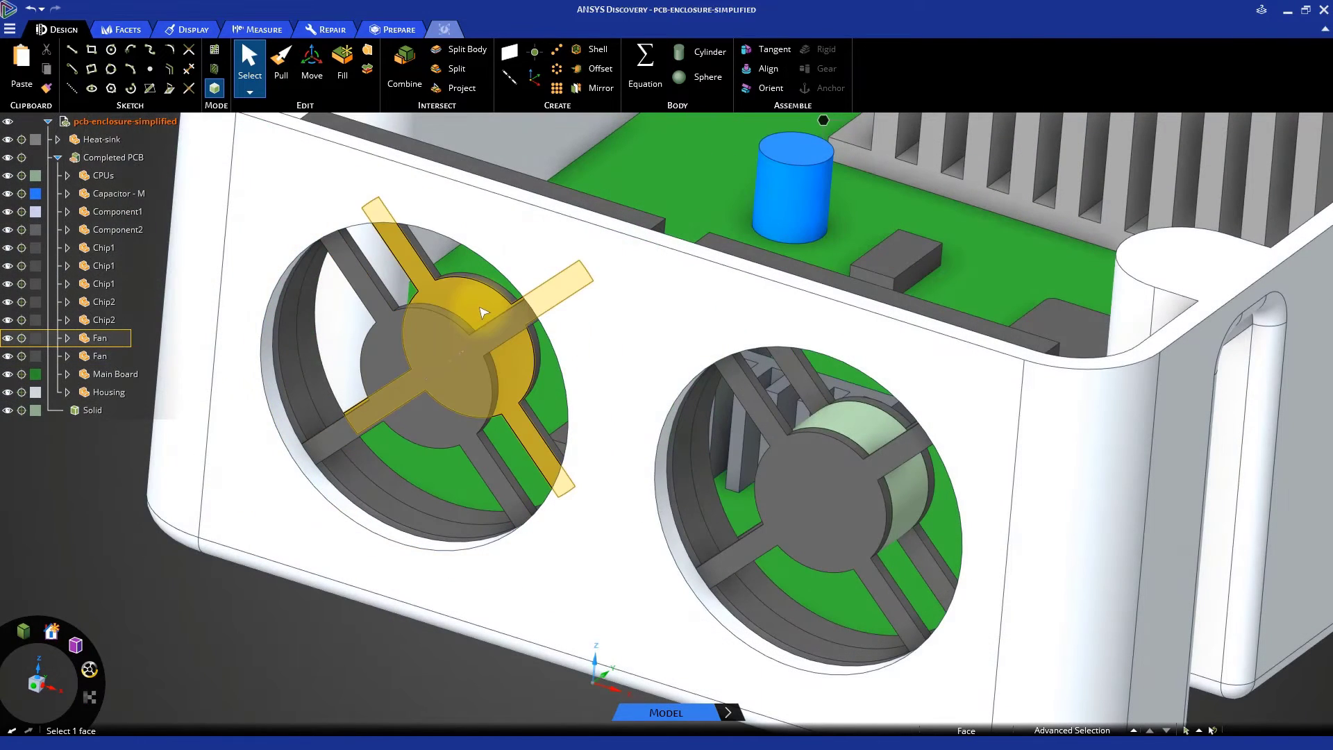
- Sketch a 30 mm circle on the second fan's hub and finish it for pulling into a solid
click(111, 48)
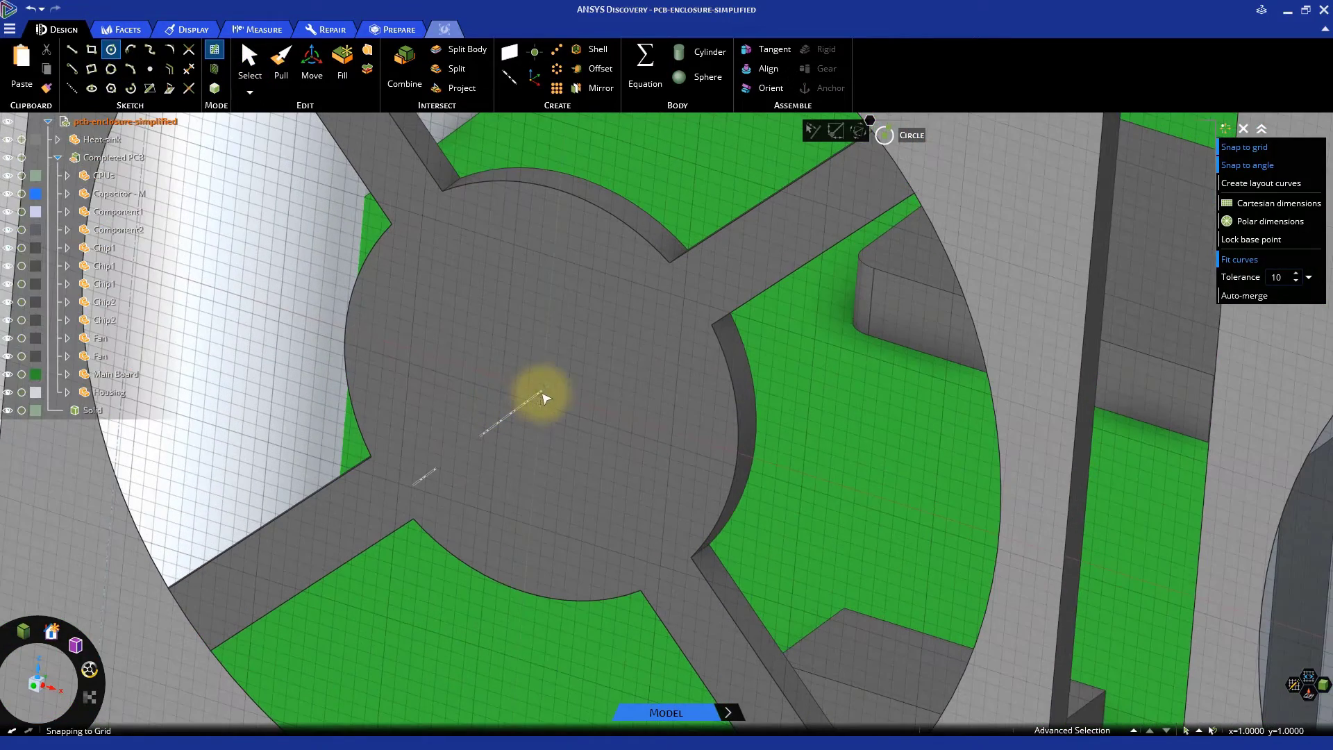
drag(542, 391, 573, 200)
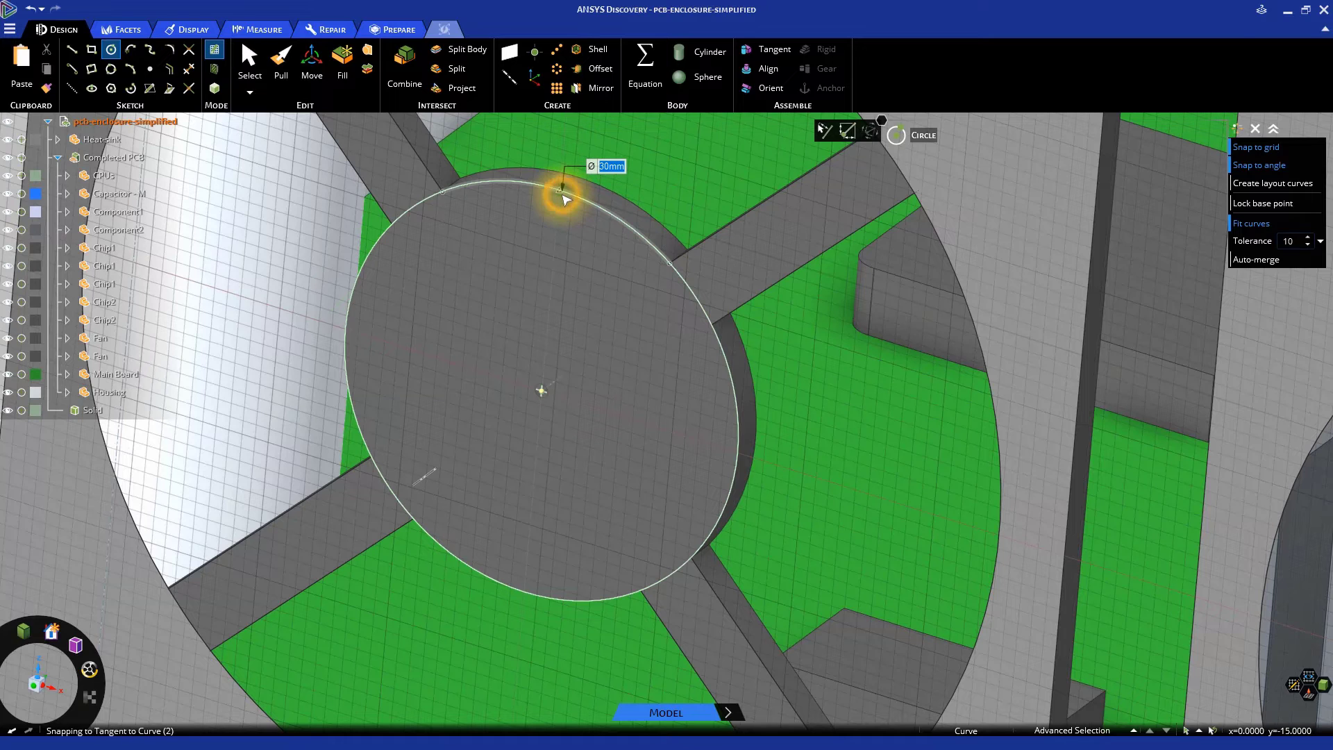
click(564, 189)
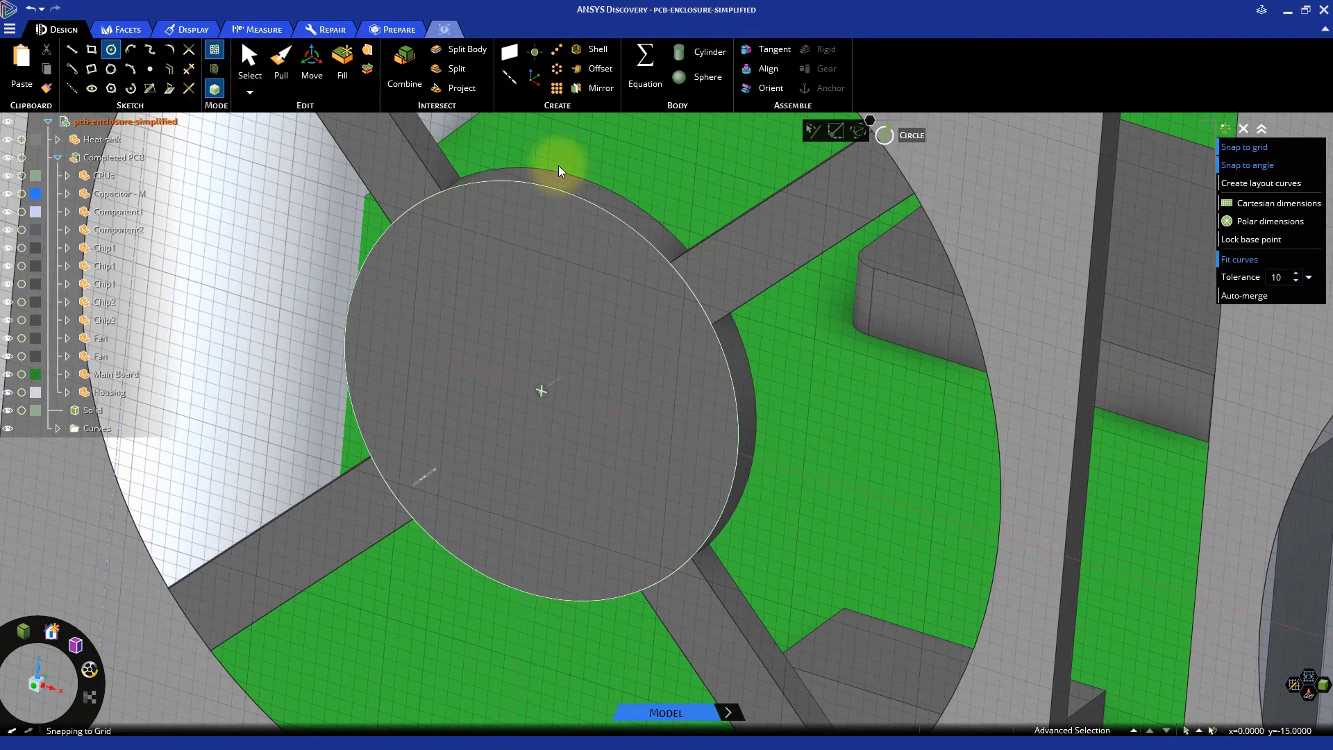
click(280, 60)
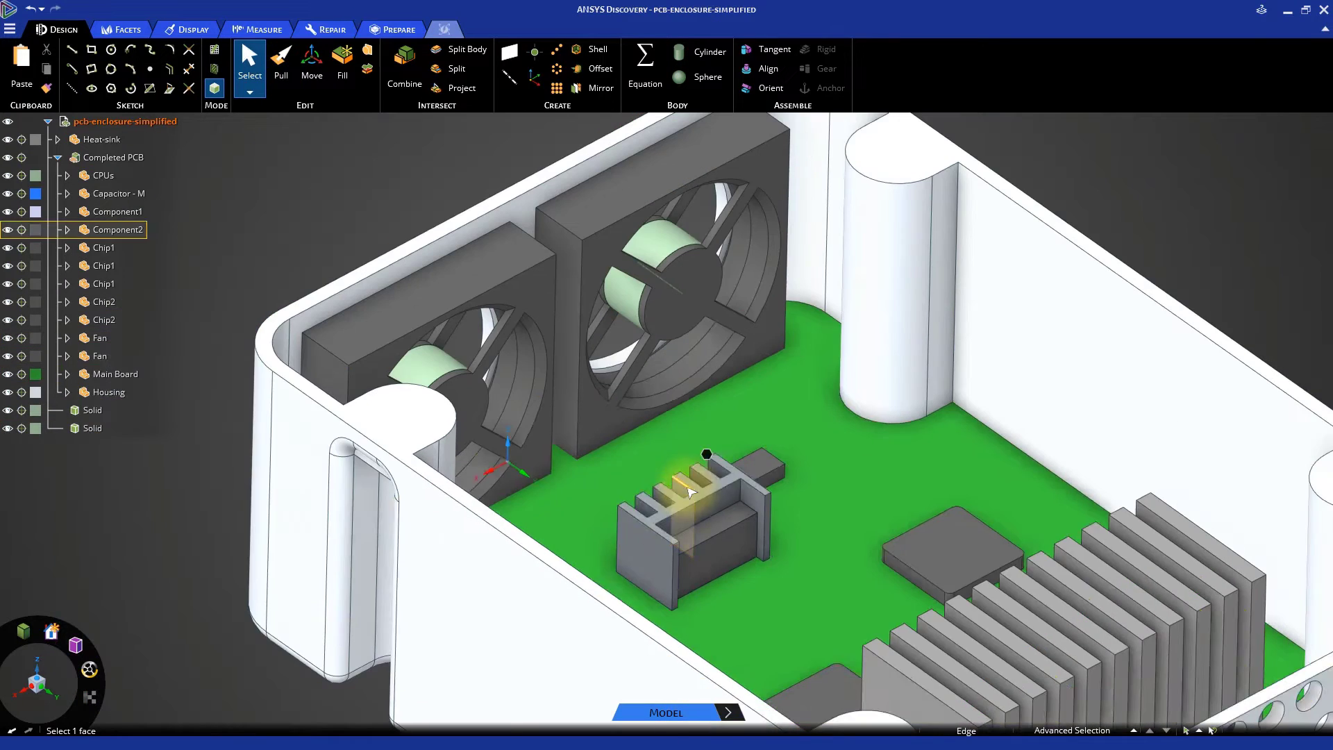
- Copy the selected fan disc faces for pasting as a separate surface body
key(ctrl+c)
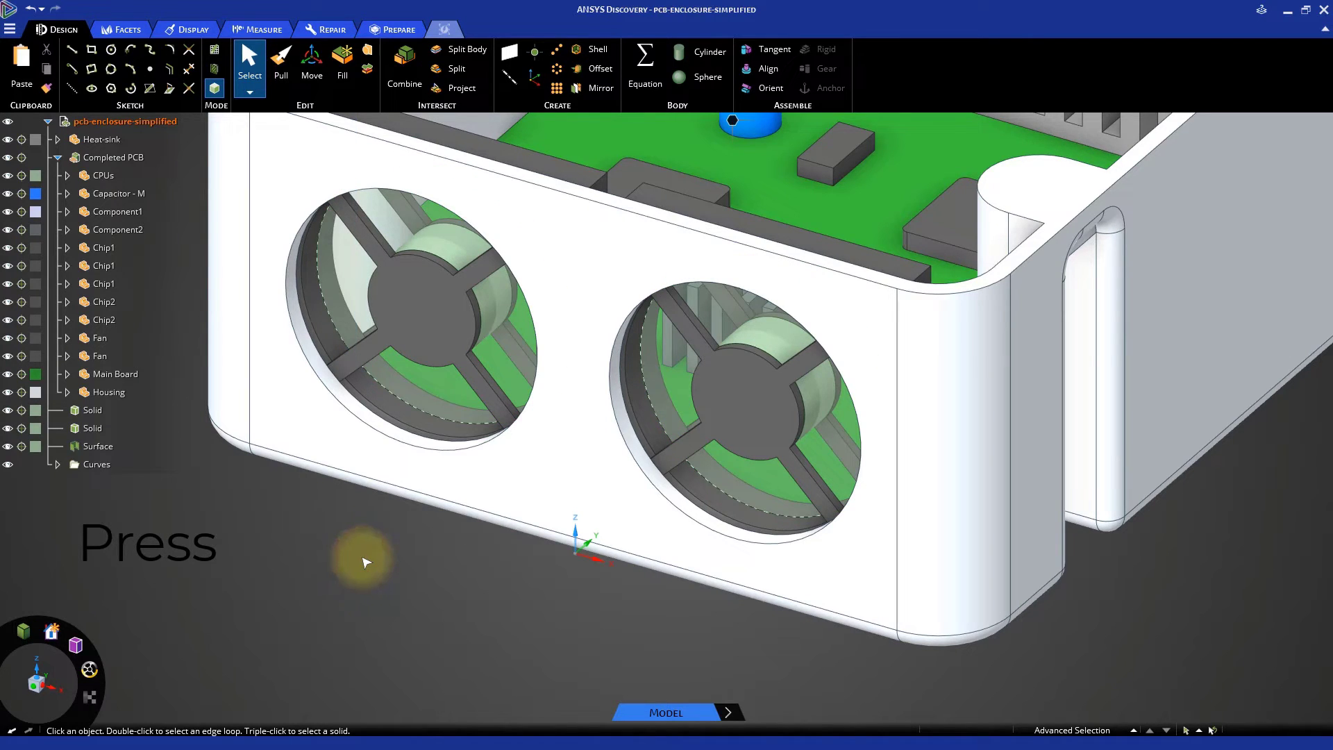
- Pull both copied fan disc surfaces up to the housing front face and inspect from inside
click(765, 388)
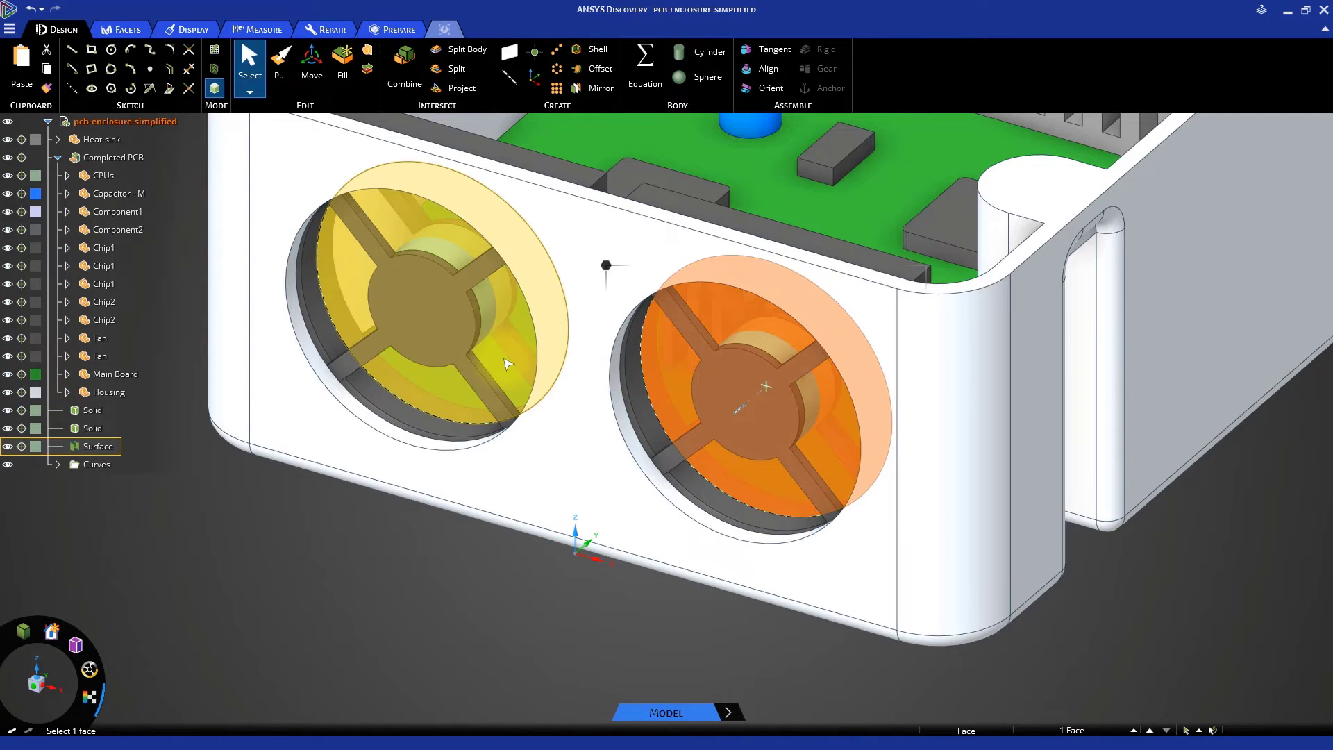
click(281, 68)
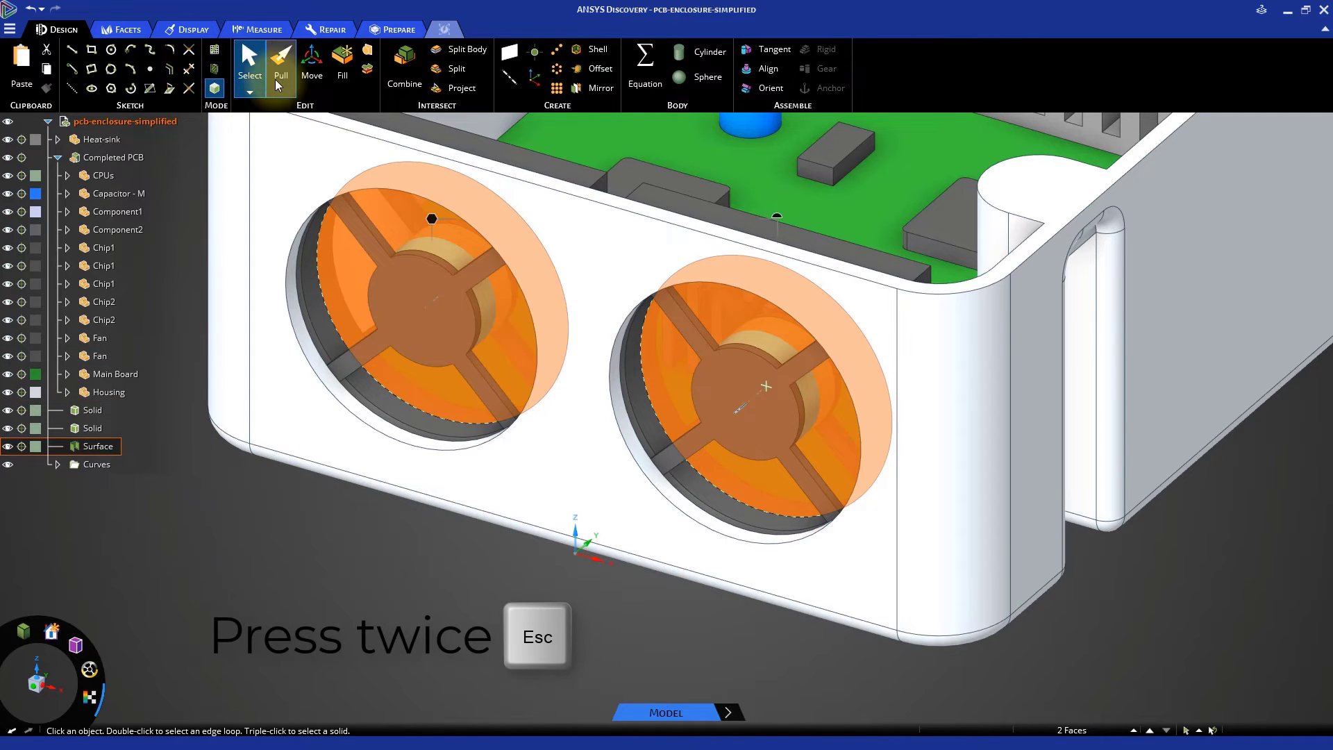
click(280, 73)
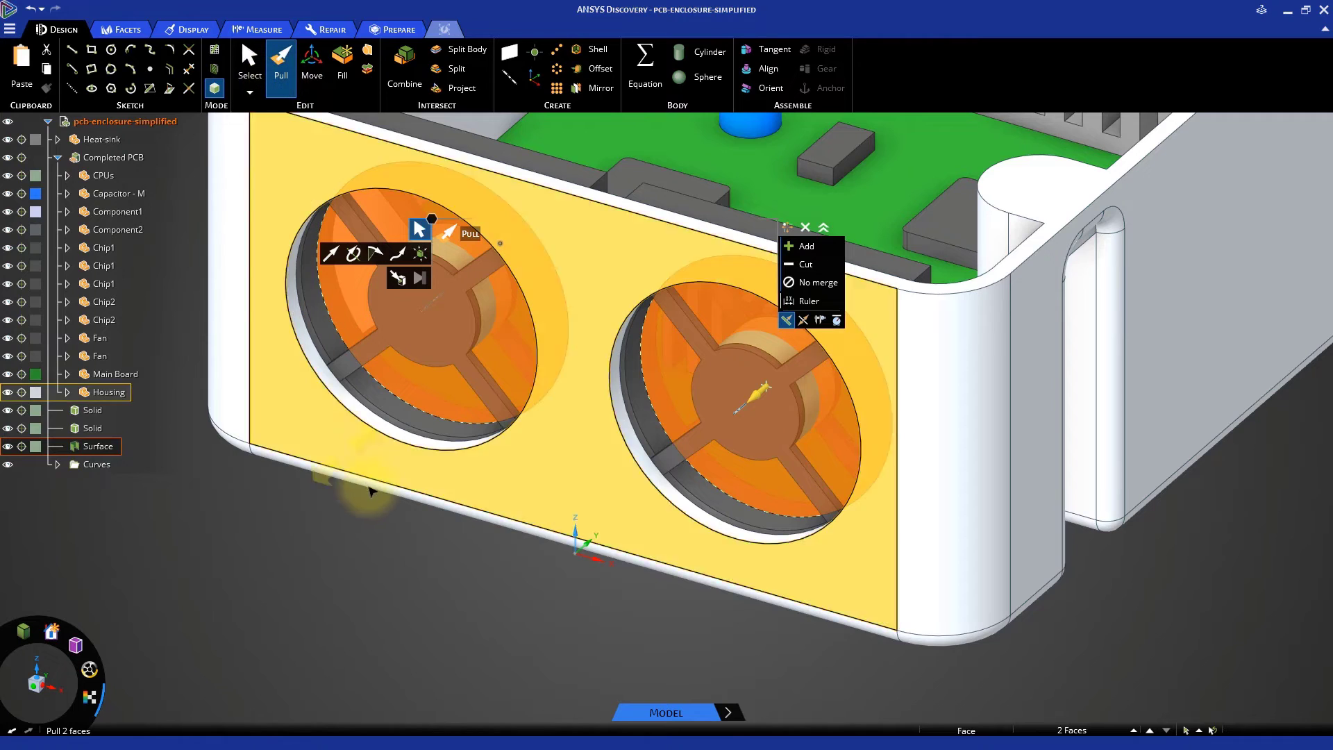
drag(748, 404, 773, 393)
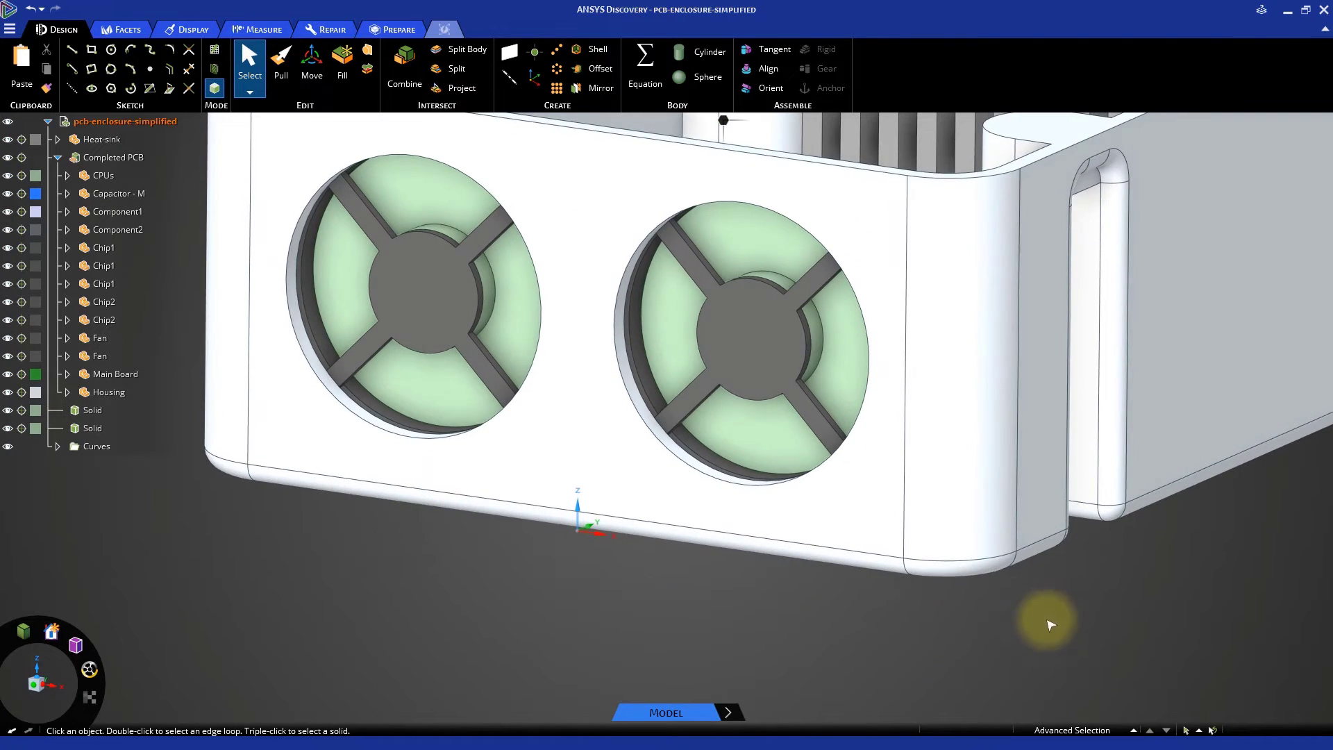
drag(1047, 623, 850, 633)
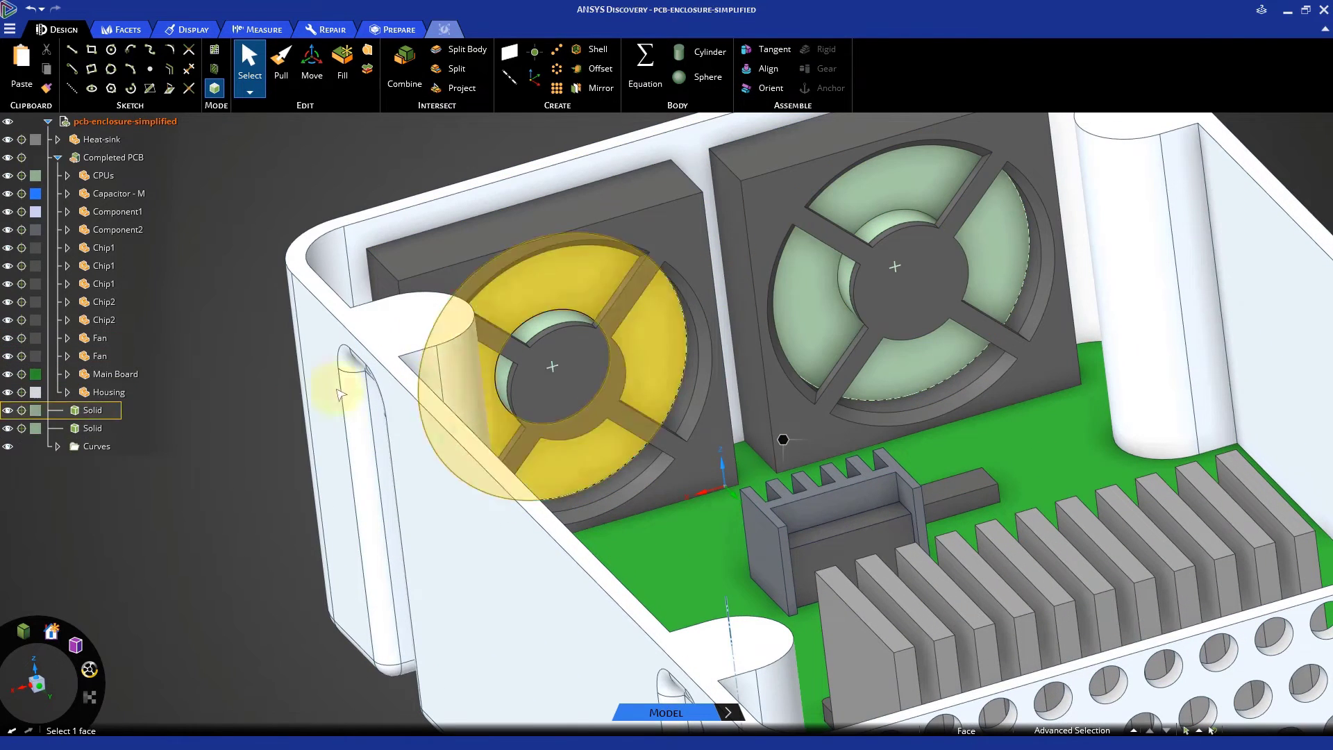
click(244, 524)
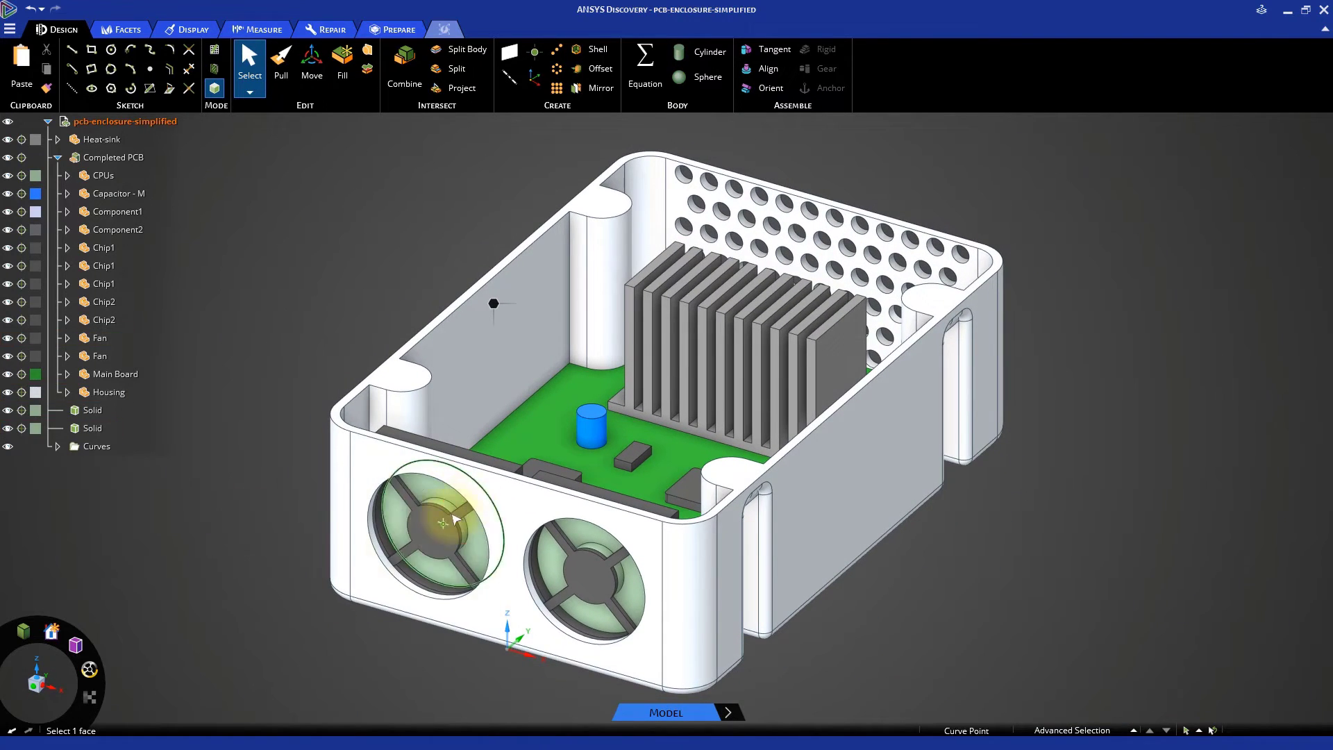
mouse_move(783, 328)
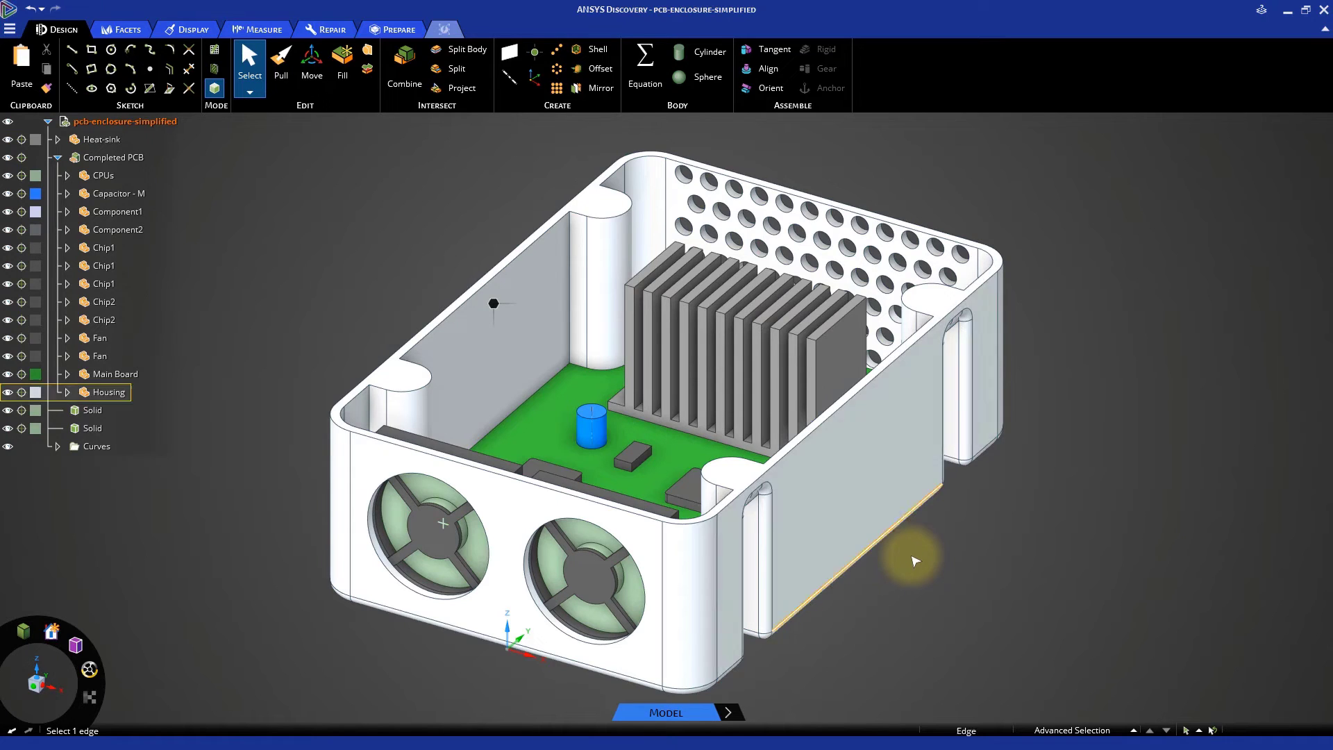
- Switch to the Prepare tools to reach Volume Extract
click(397, 29)
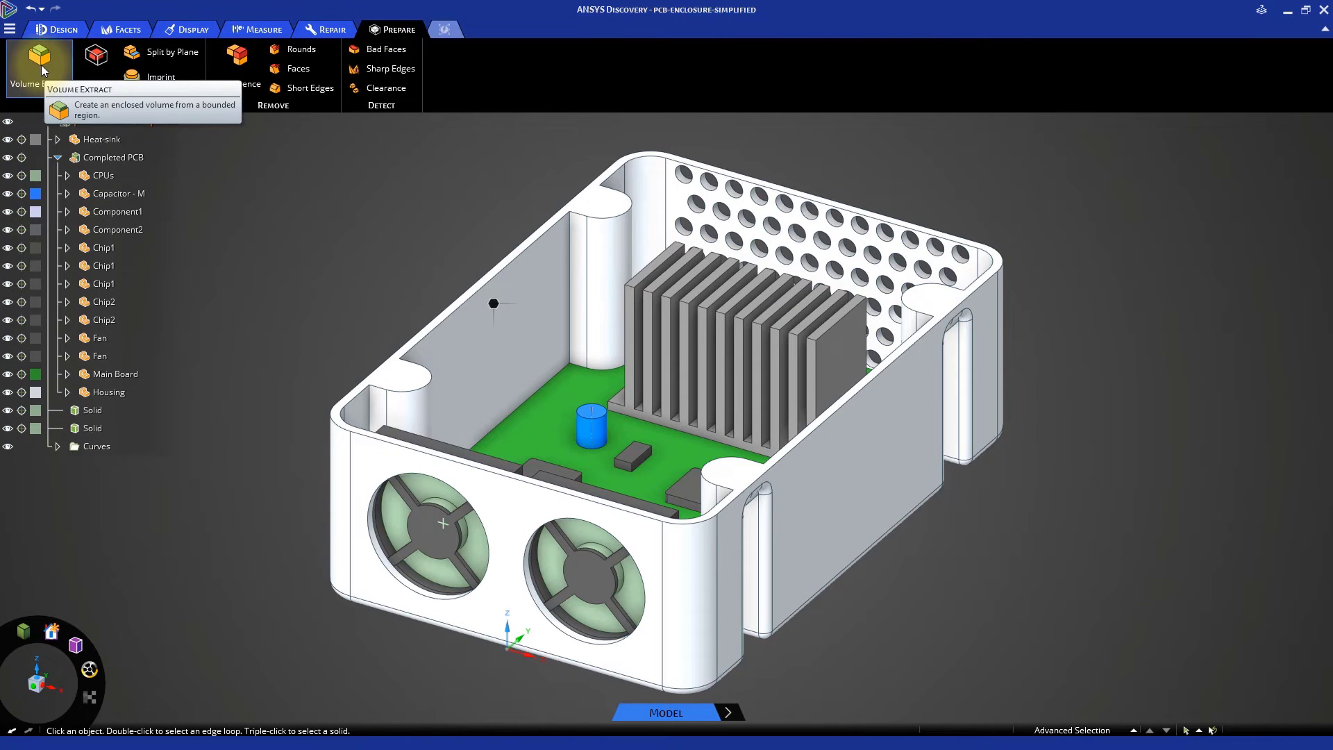
- Start Volume Extract to create the enclosure's internal air volume body
click(39, 64)
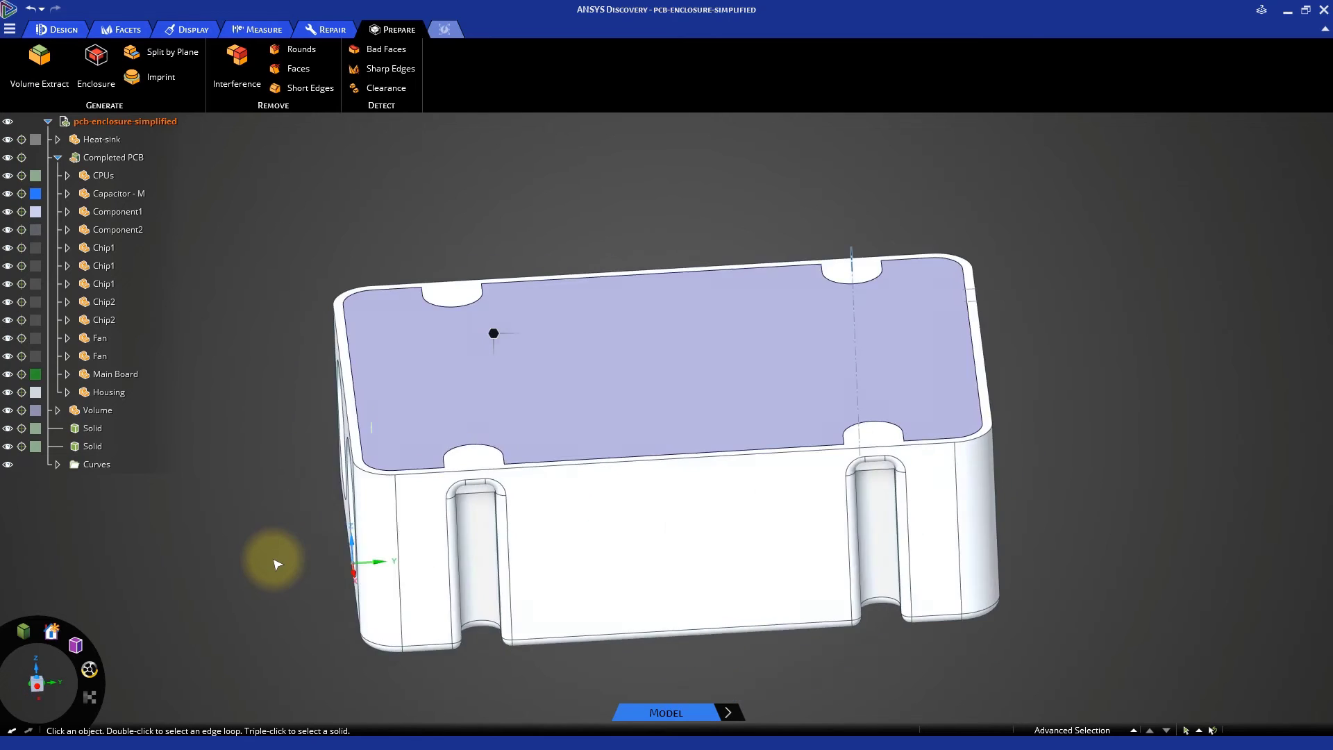
- Isolate the extracted air volume and hide its top face to reveal the interior cavities
click(102, 175)
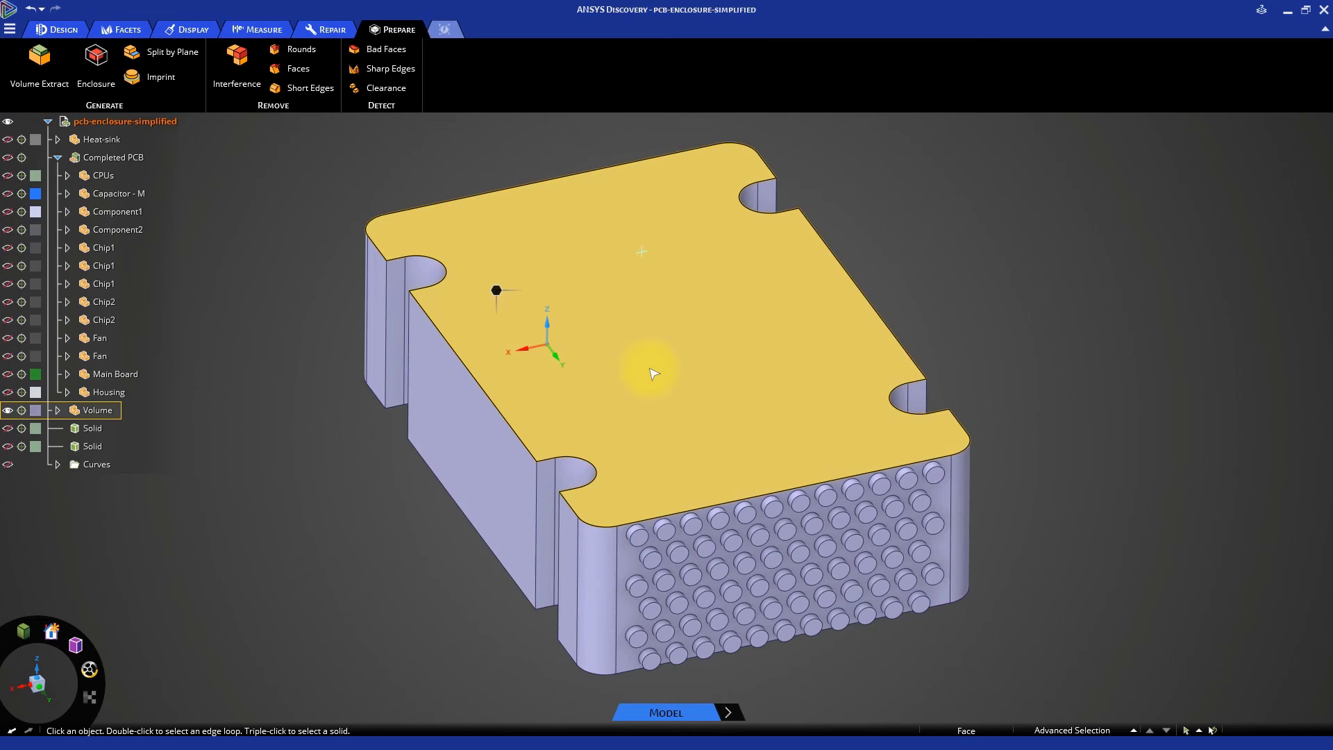
right_click(652, 372)
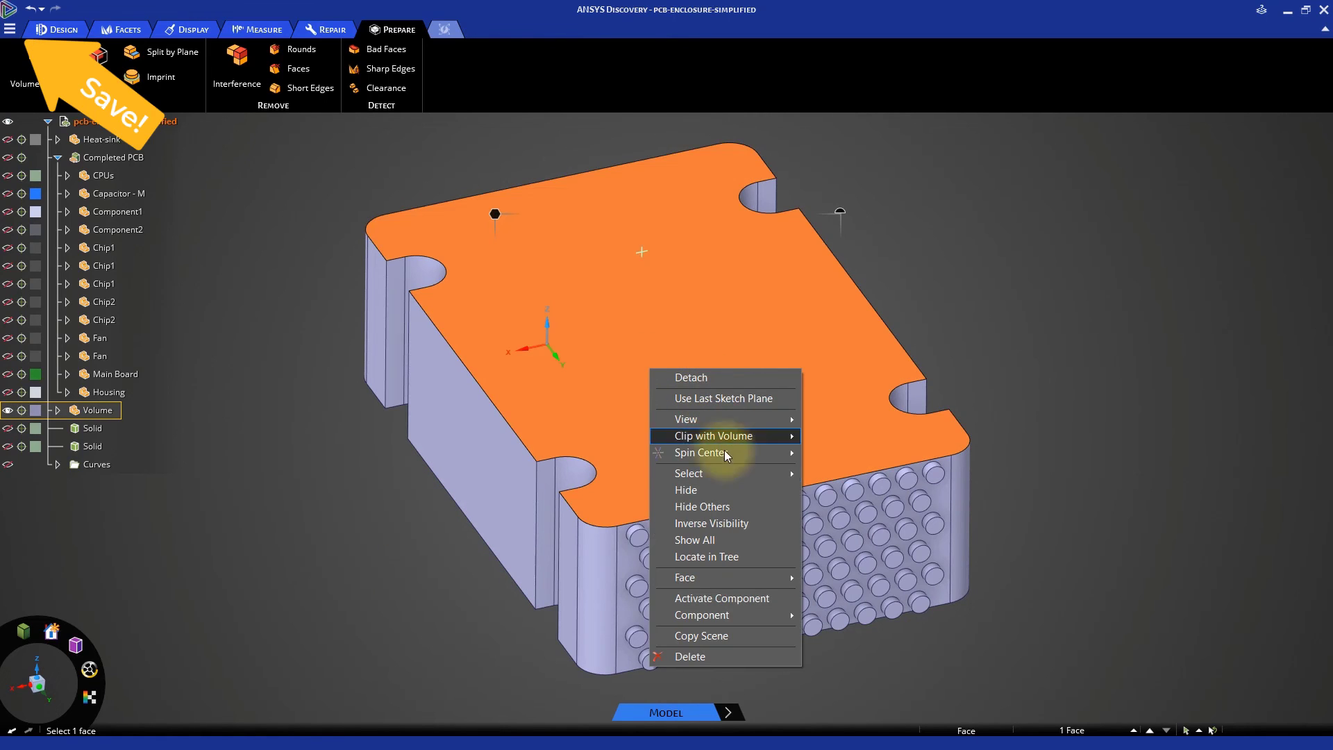
mouse_move(684, 577)
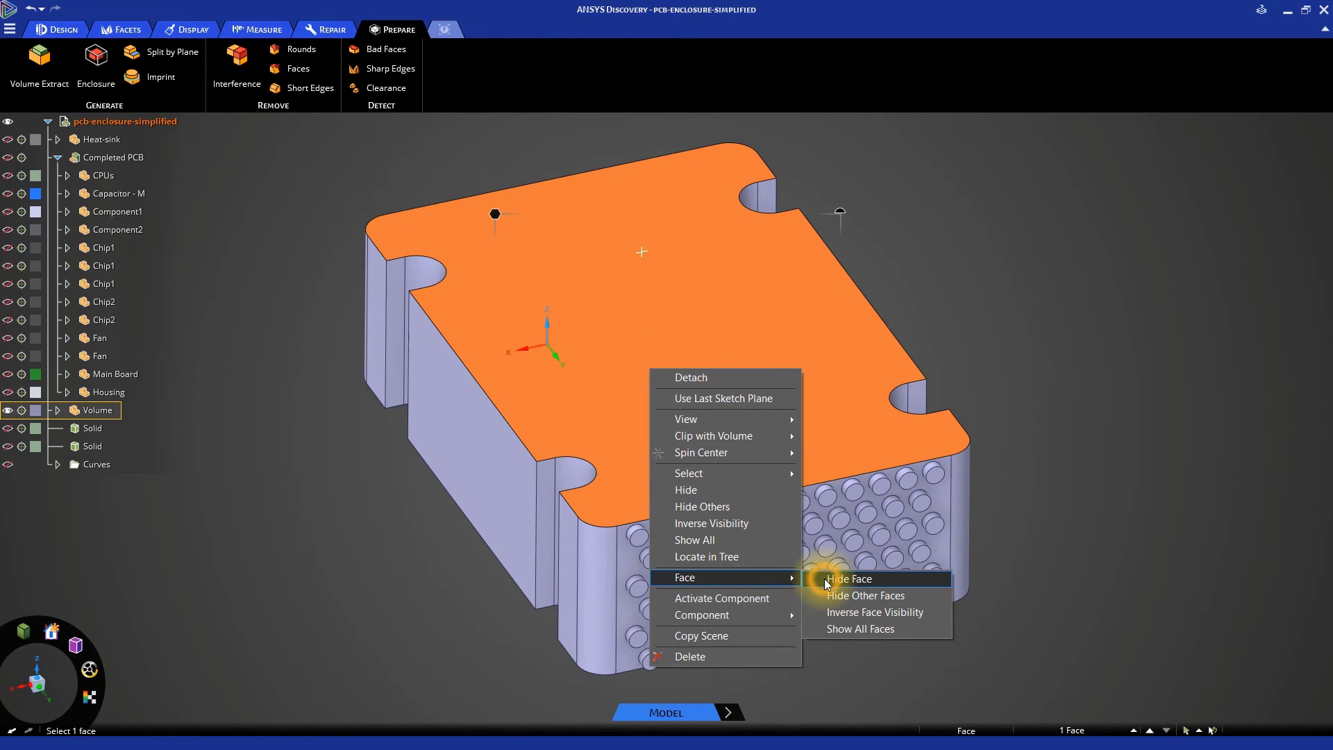
click(847, 578)
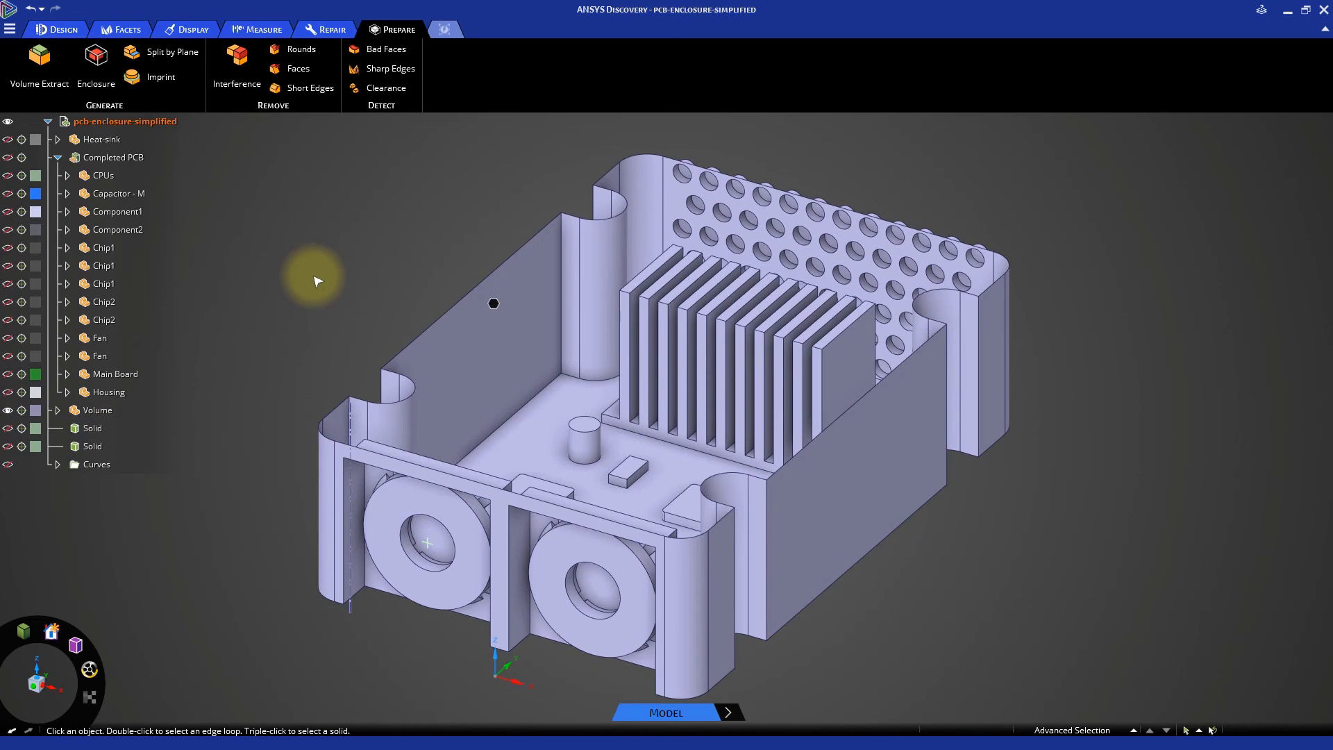
- Save the prepared model from the File menu
click(13, 27)
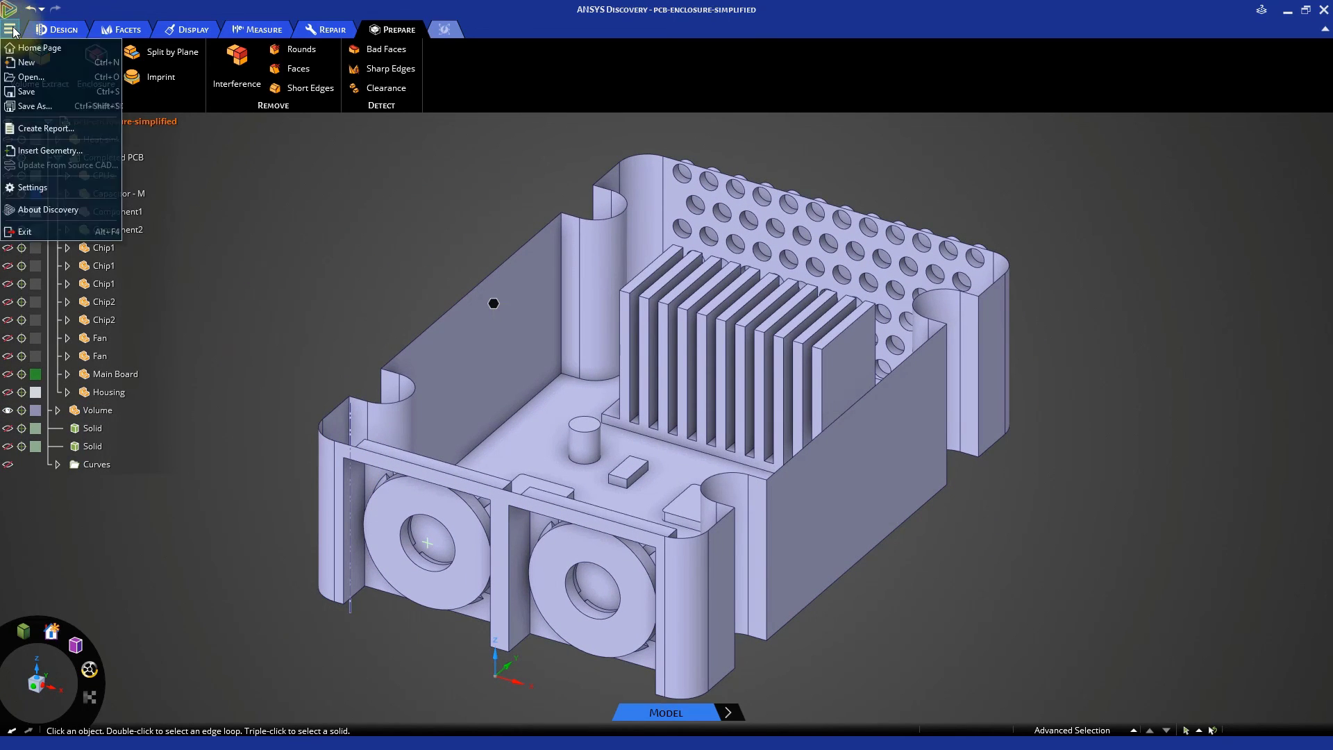
click(242, 527)
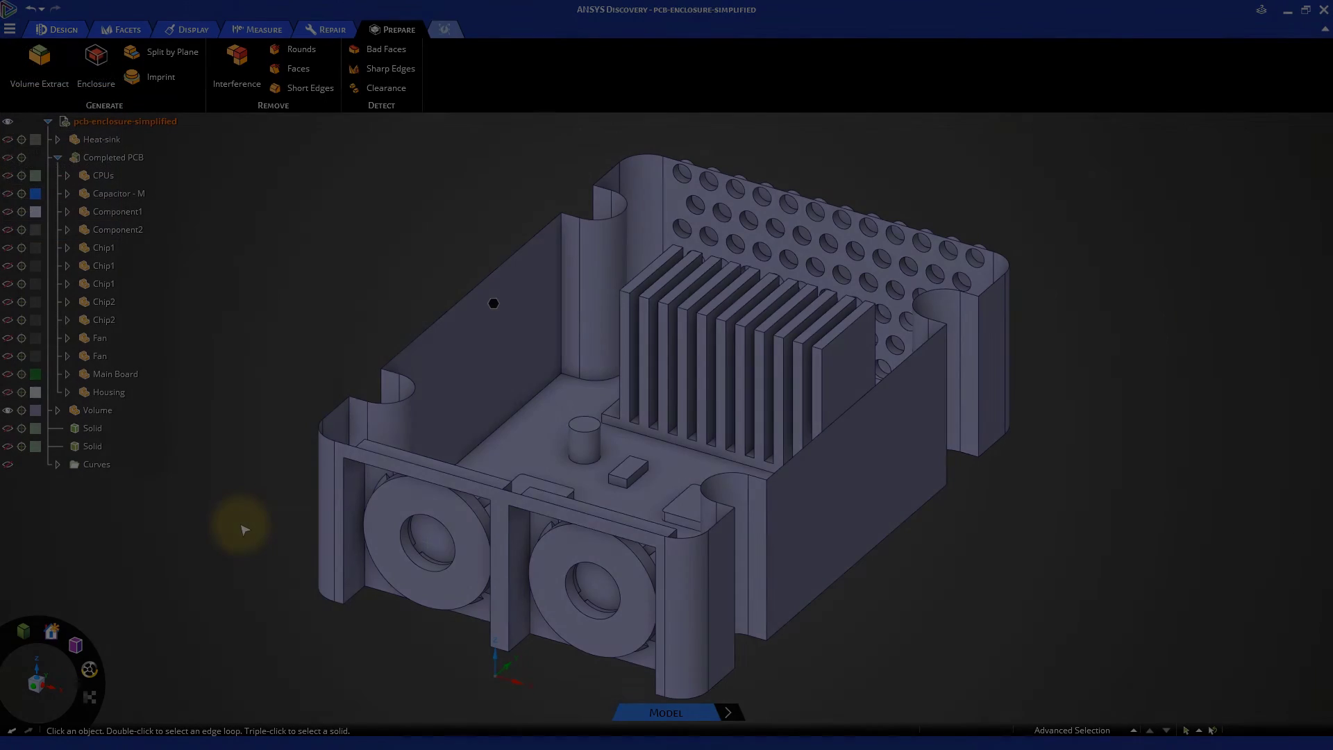